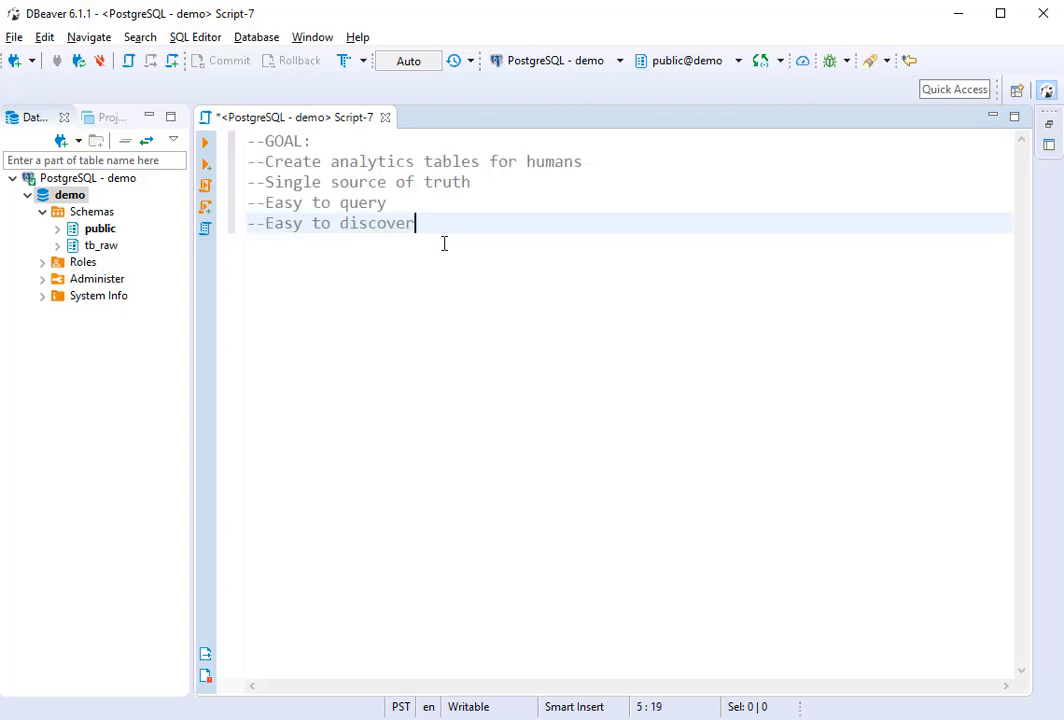
mouse_move(512, 252)
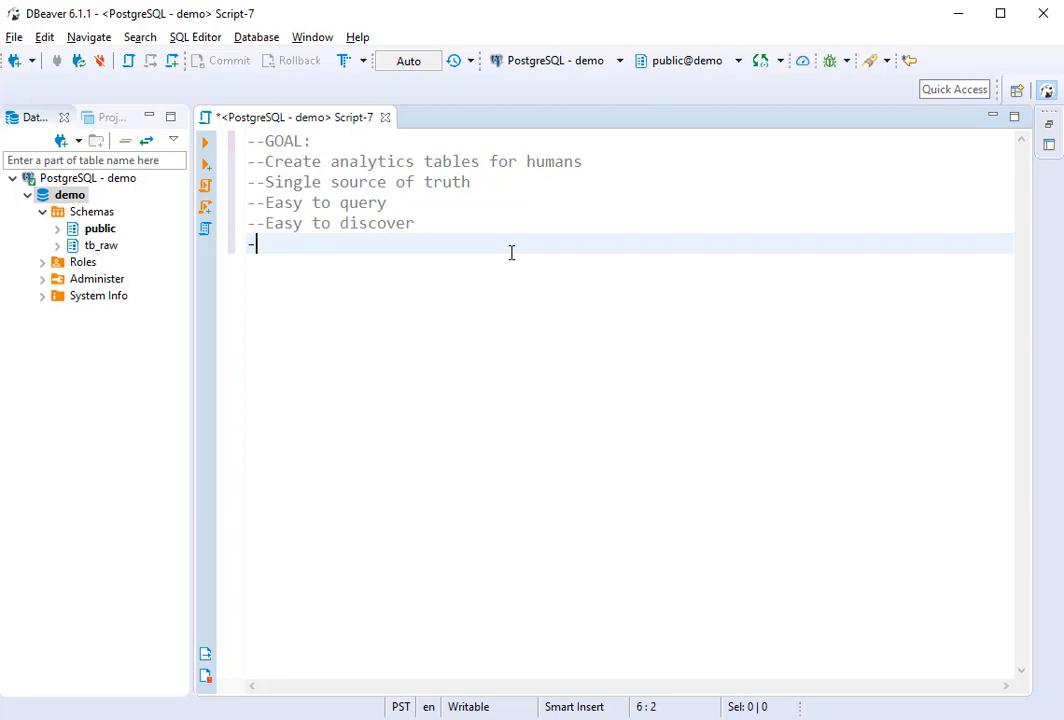
Step: Add a '--Maintainable' comment line below the existing goal comments
text(-)
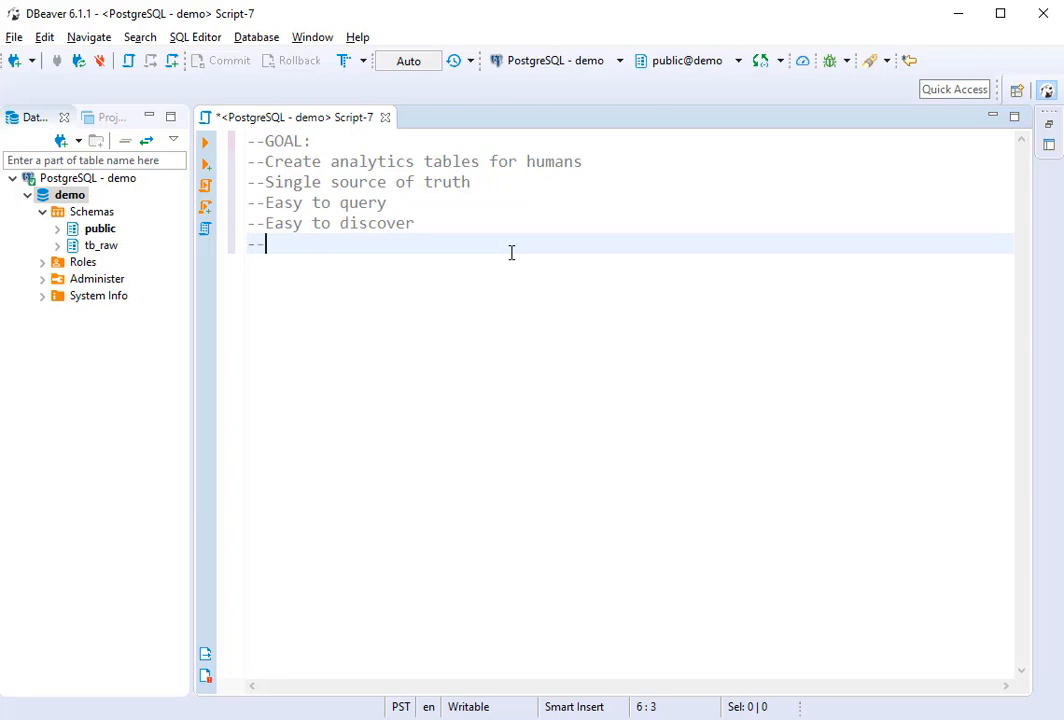
text(Maintainable)
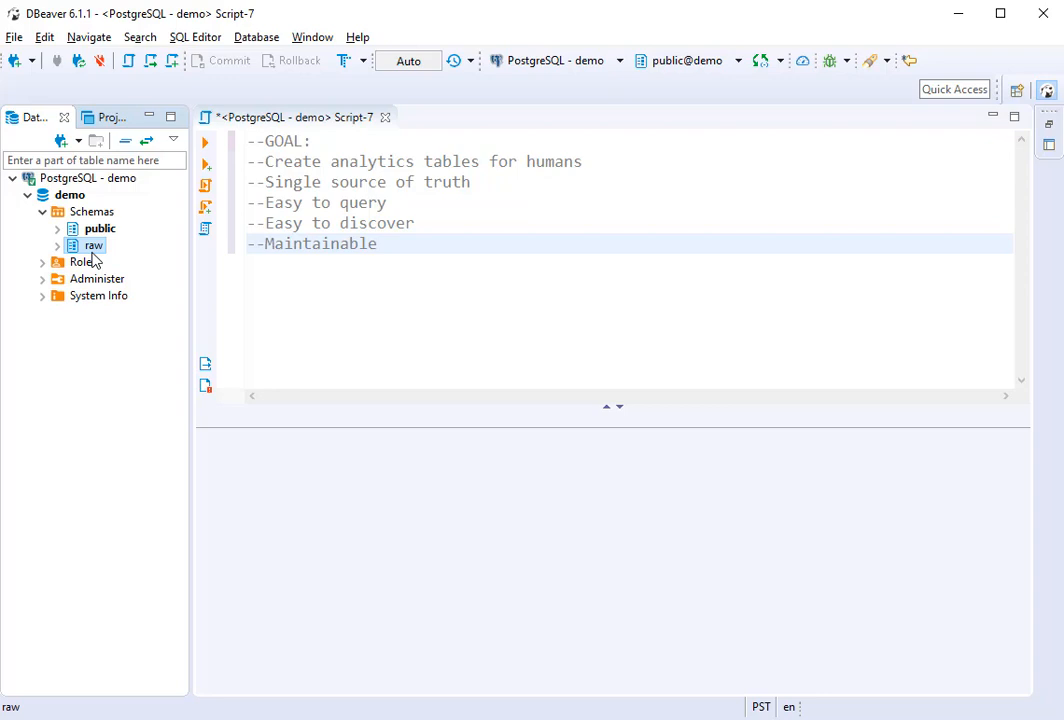
Step: Expand the raw schema in the Database Navigator to reveal its tables
click(56, 244)
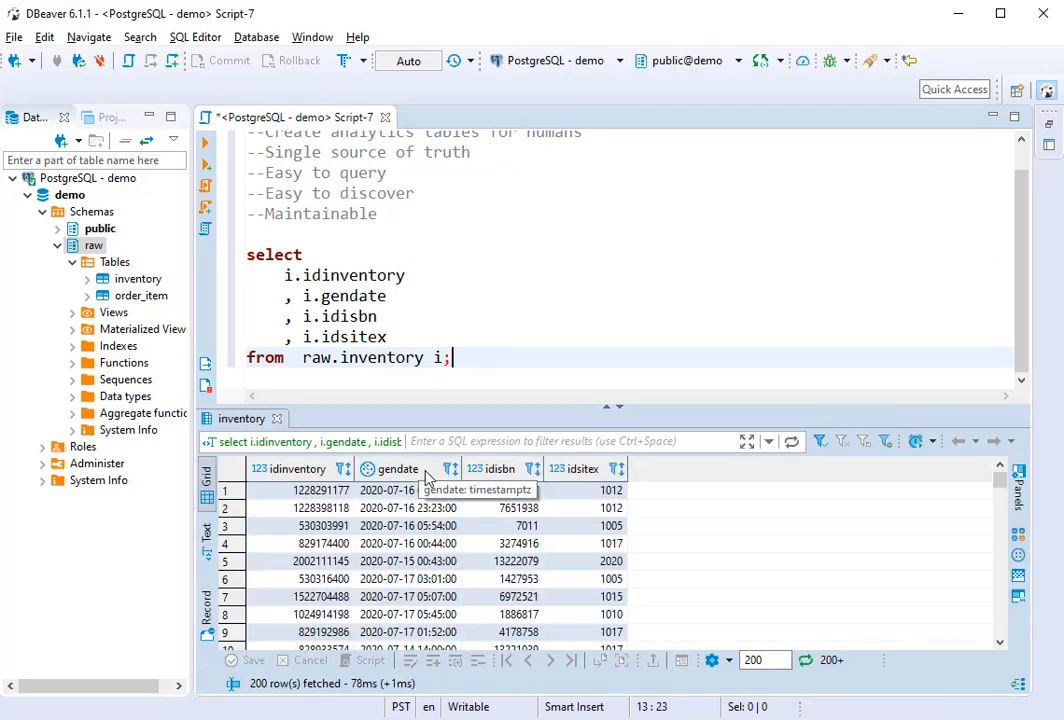
mouse_move(430, 530)
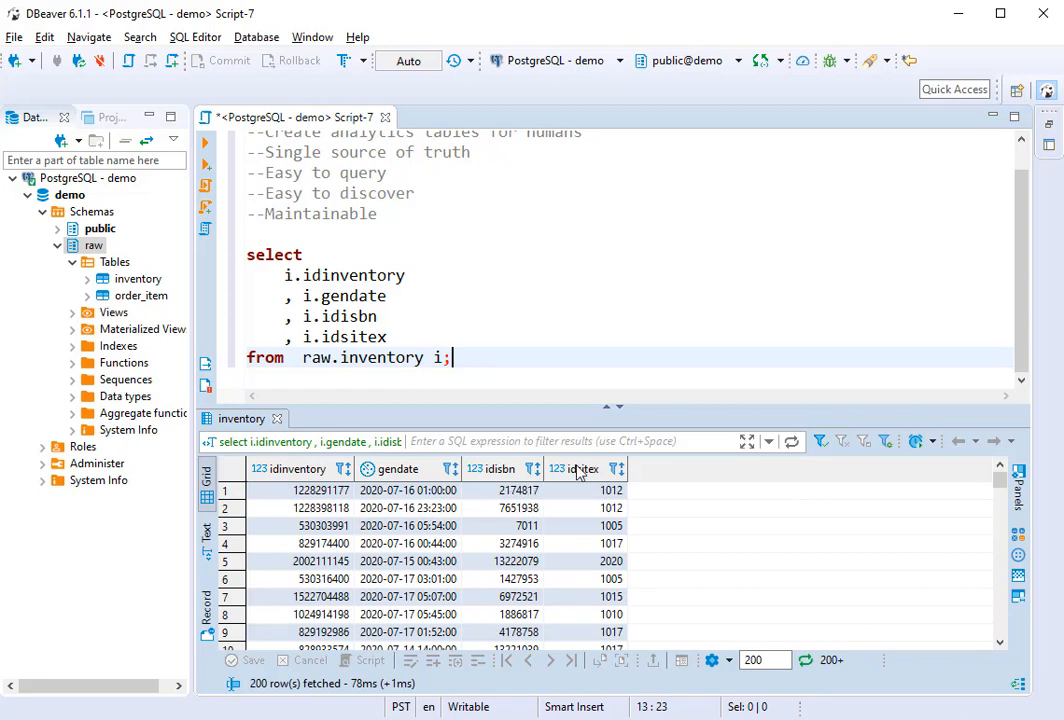
mouse_move(576, 468)
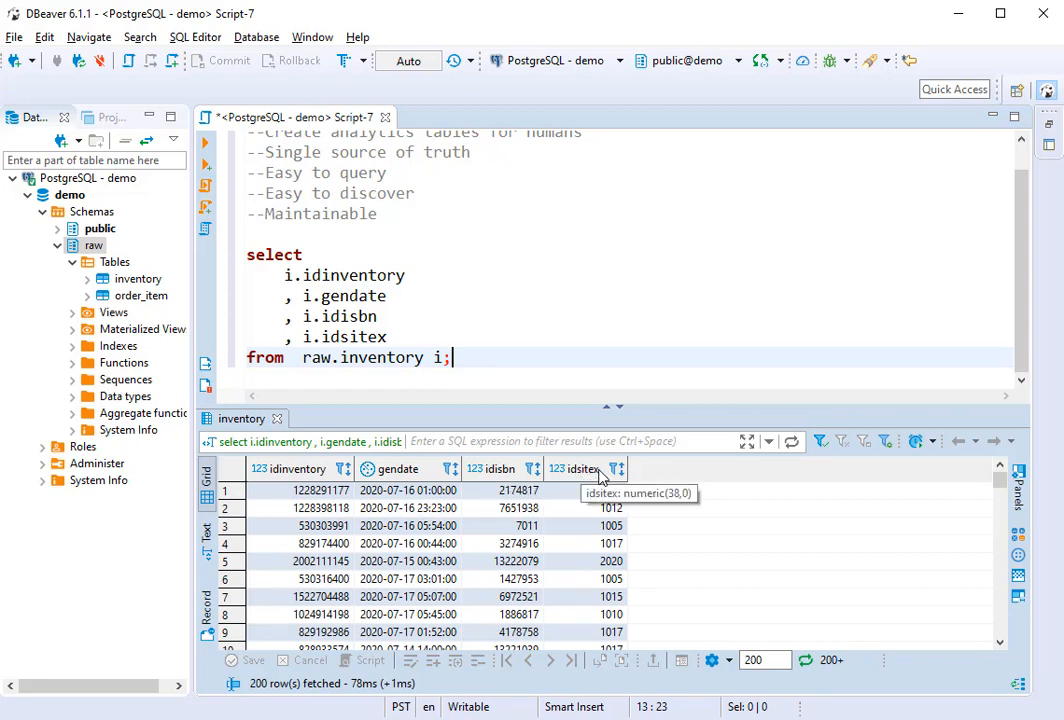
mouse_move(596, 478)
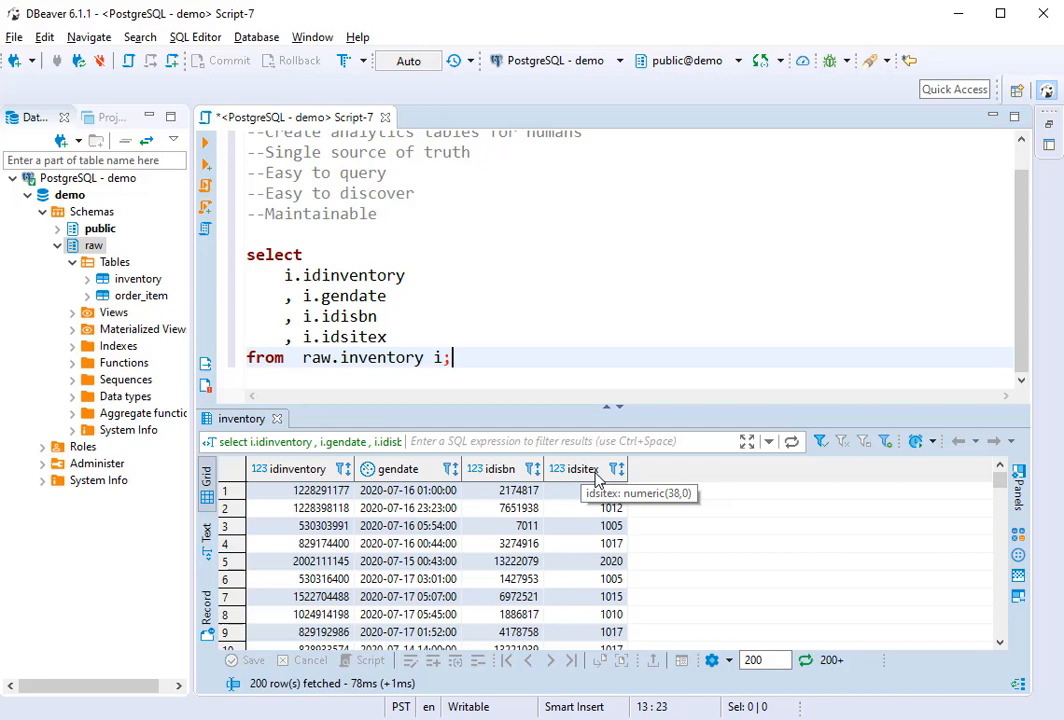
mouse_move(470, 388)
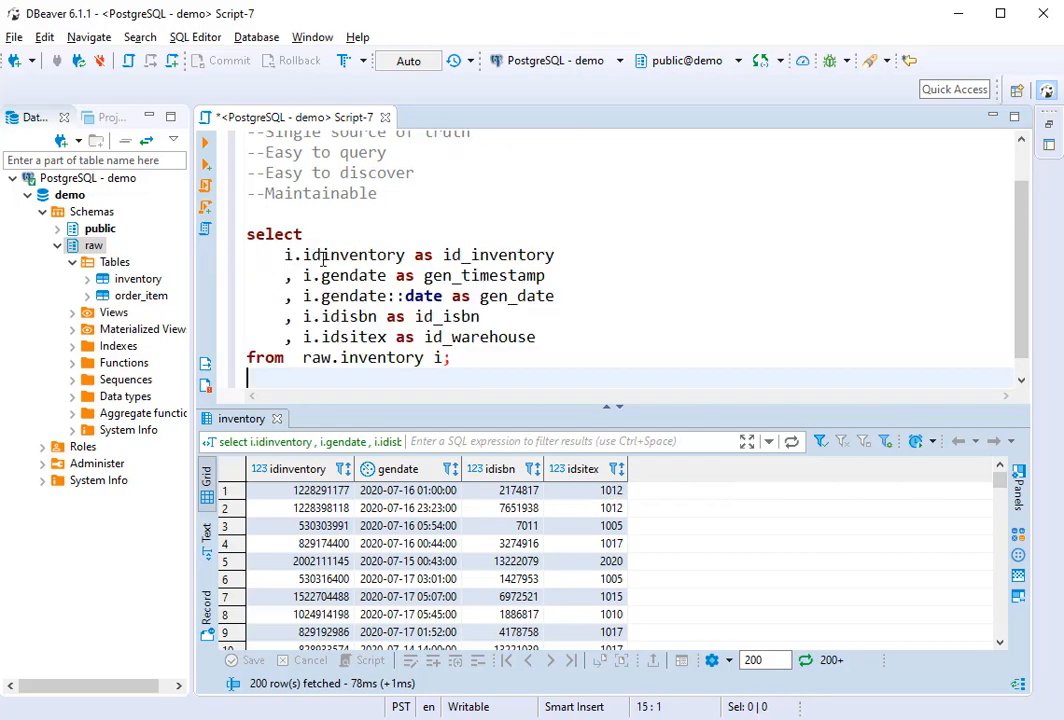
Step: Rerun the inventory query and add 'create schema if not exists analytics;' above it
click(480, 316)
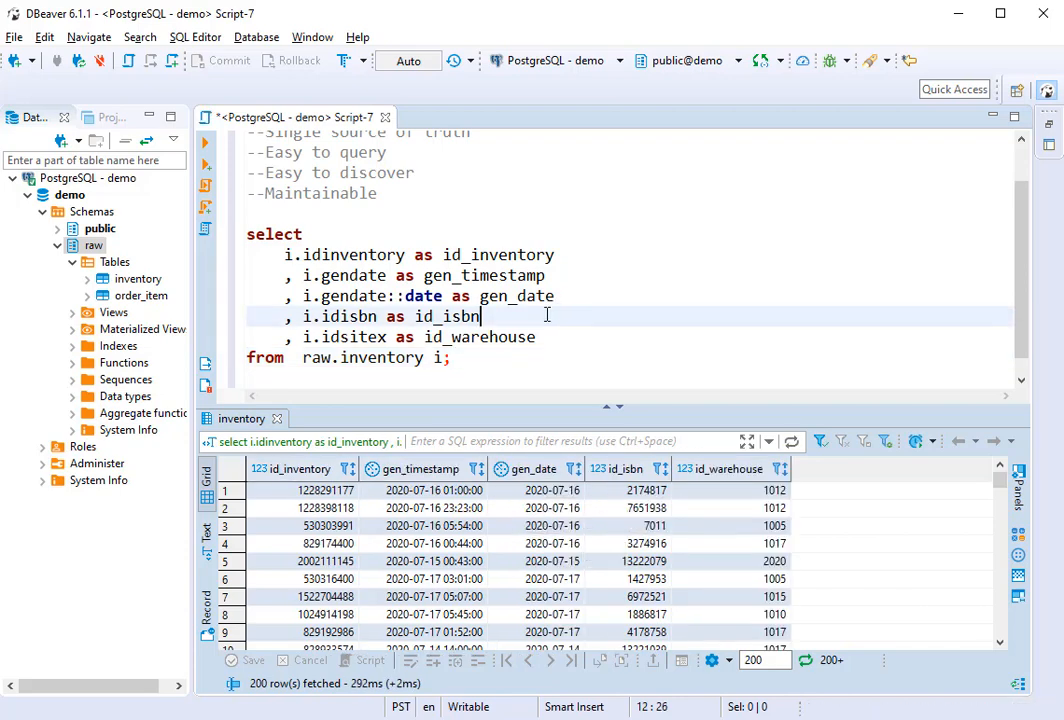
mouse_move(556, 488)
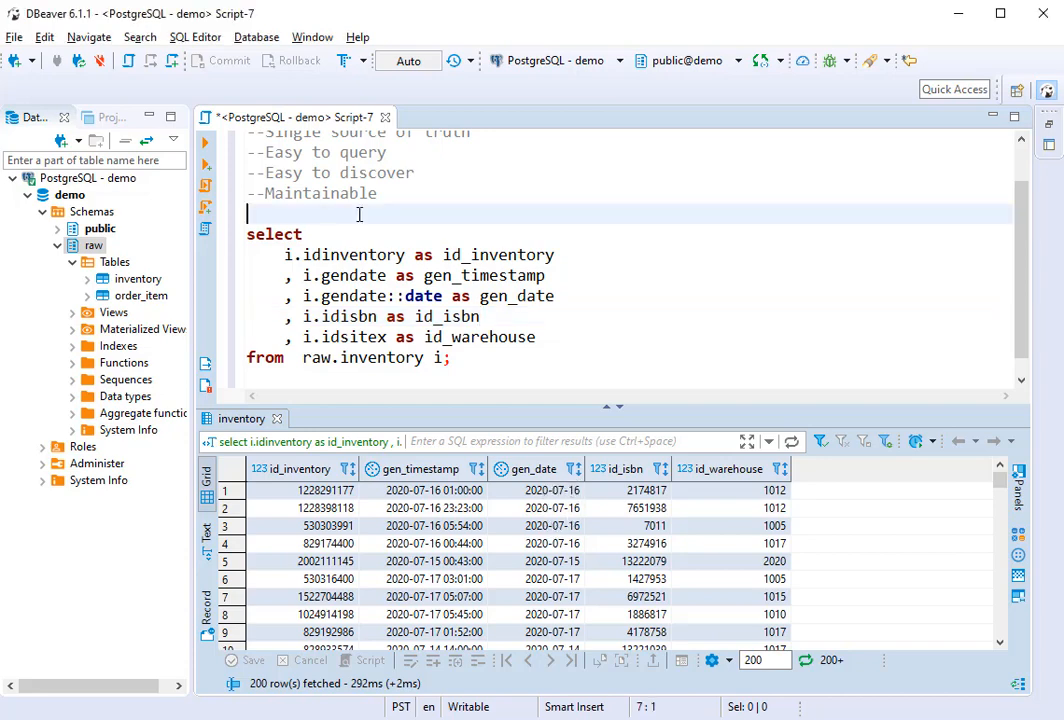
text(create schema if not exists  analytics;)
text(create table  analytics.inventory as)
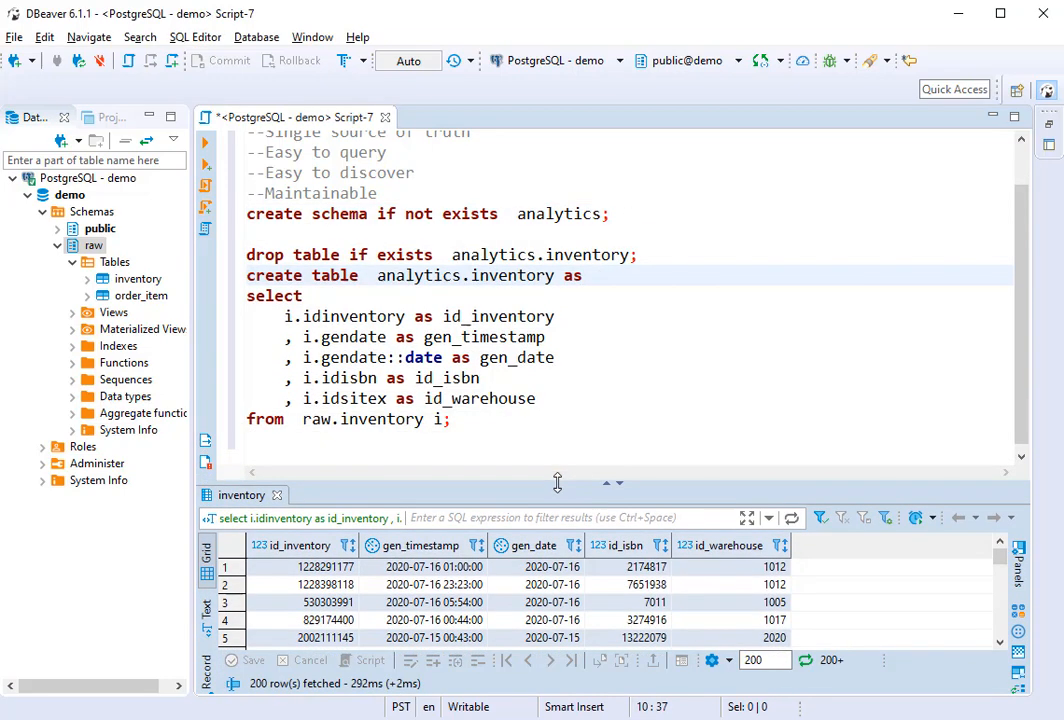
Step: Run the per-gen_date count query and start a new line after id_warehouse
double_click(512, 276)
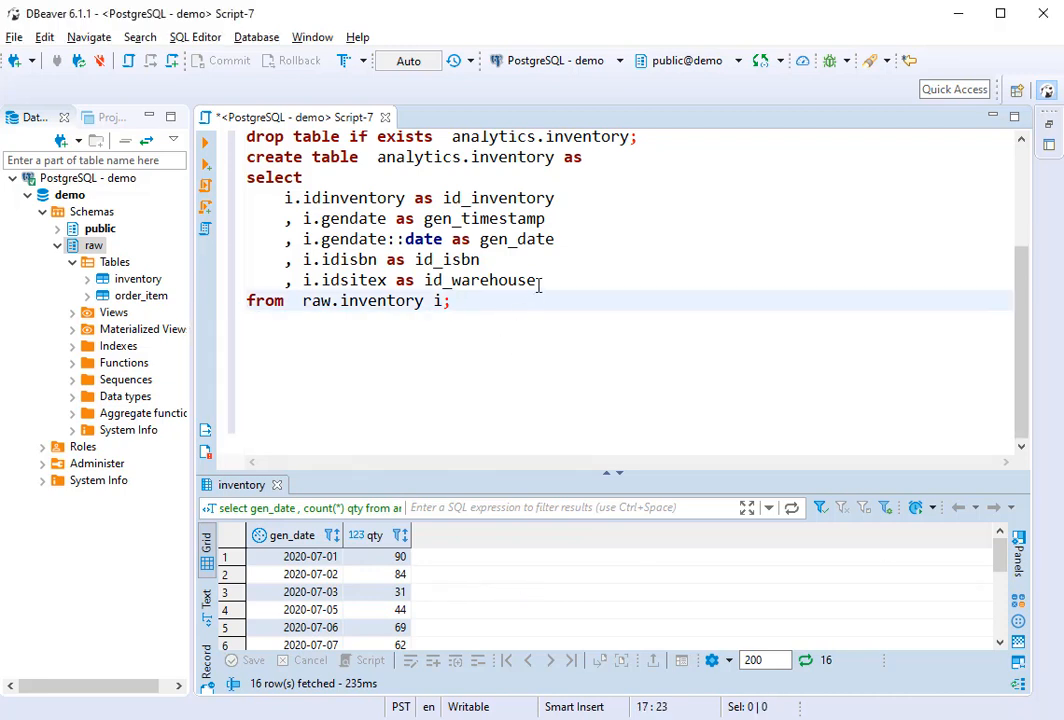
key(Enter)
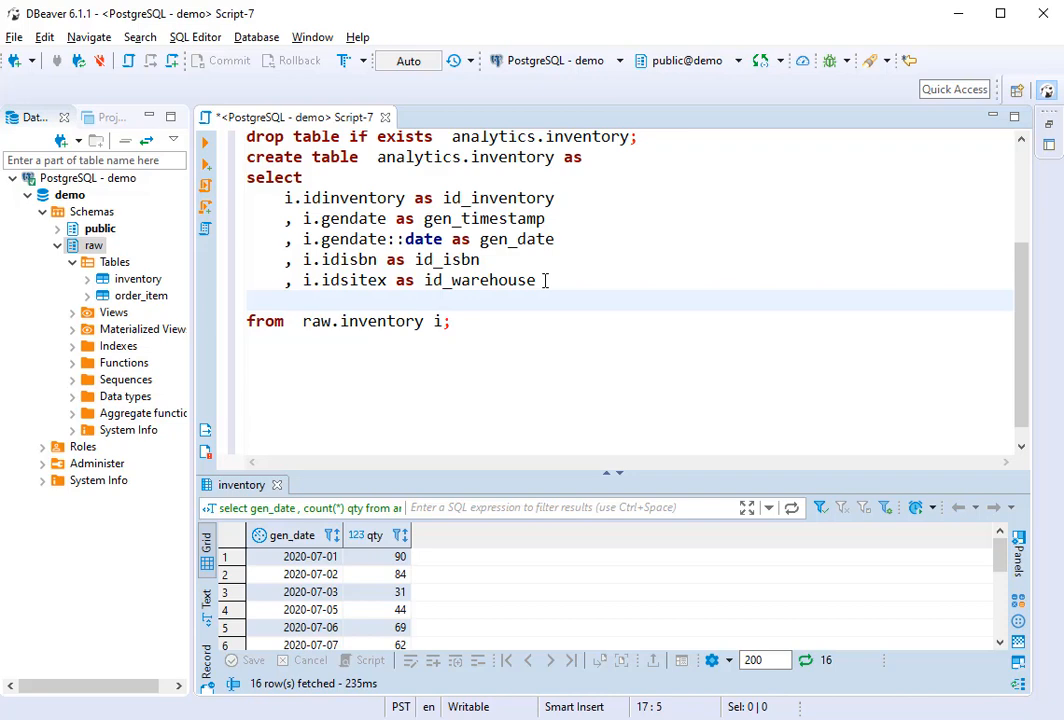
text(, case when i.idsitex = 2020 then 'new' else 'used' end as book_type)
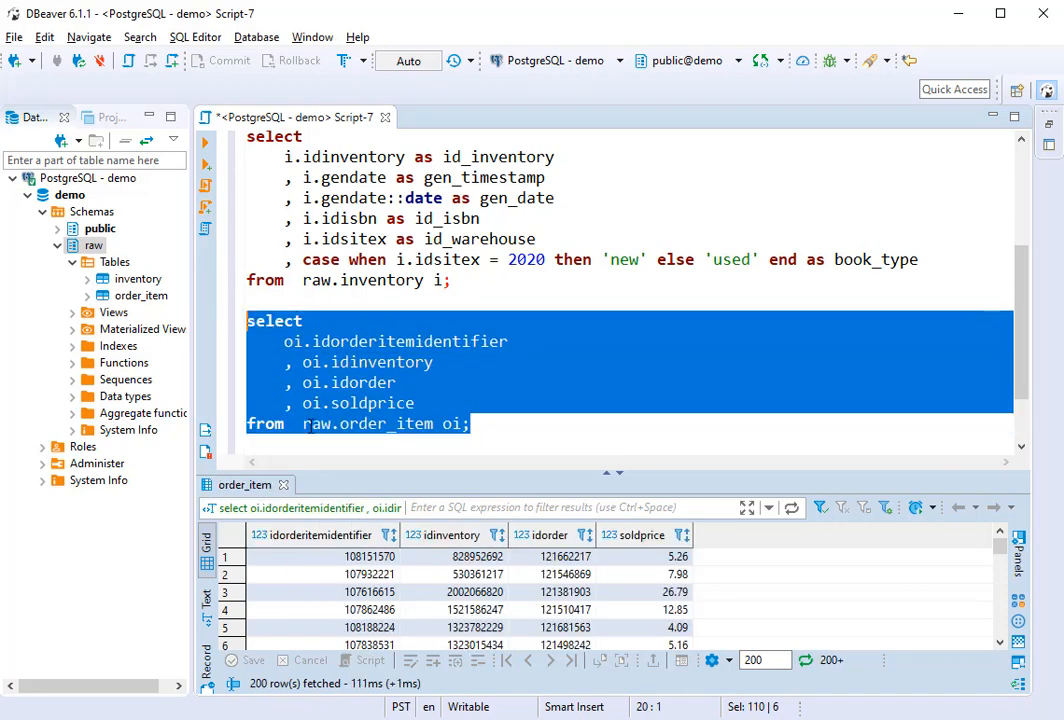
mouse_move(330, 544)
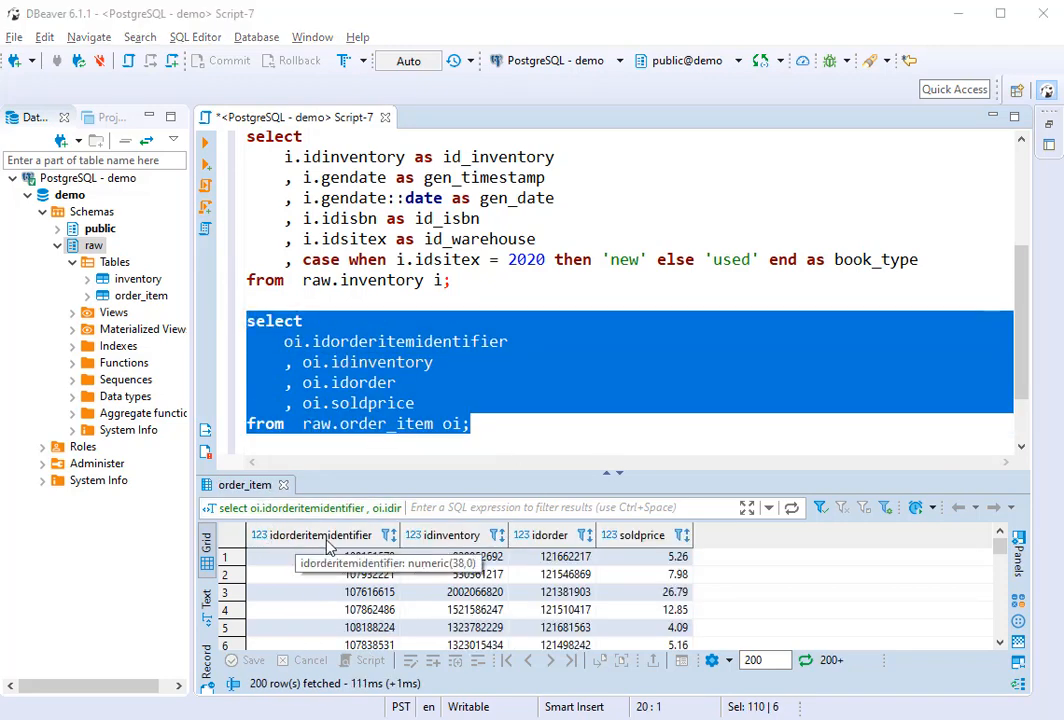
mouse_move(438, 540)
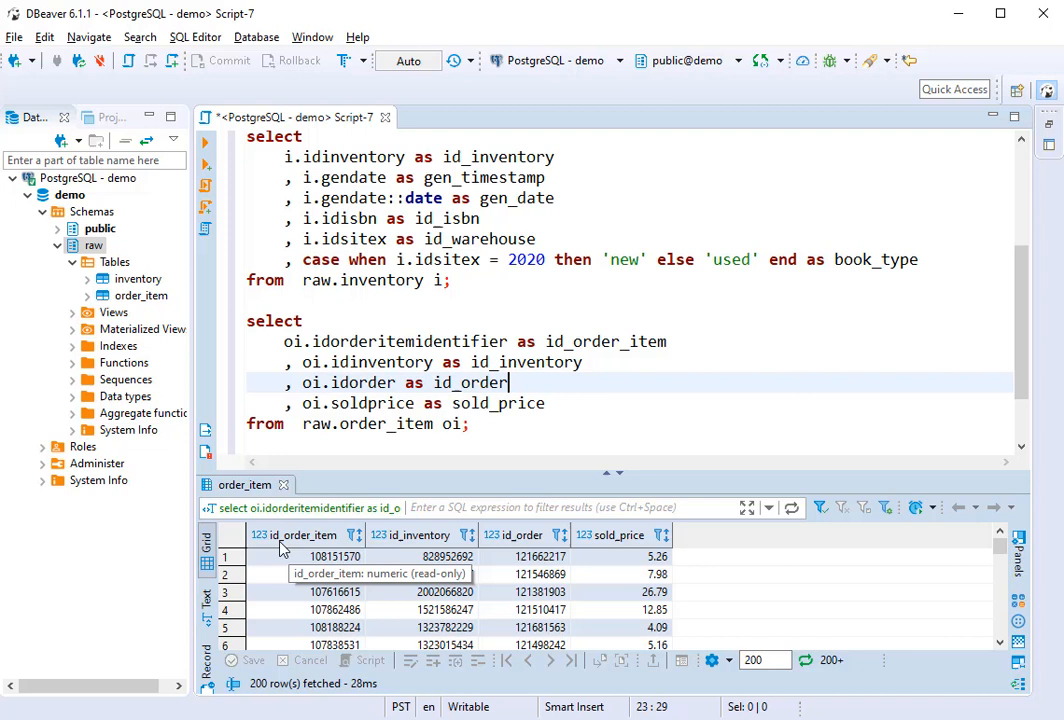
mouse_move(1058, 464)
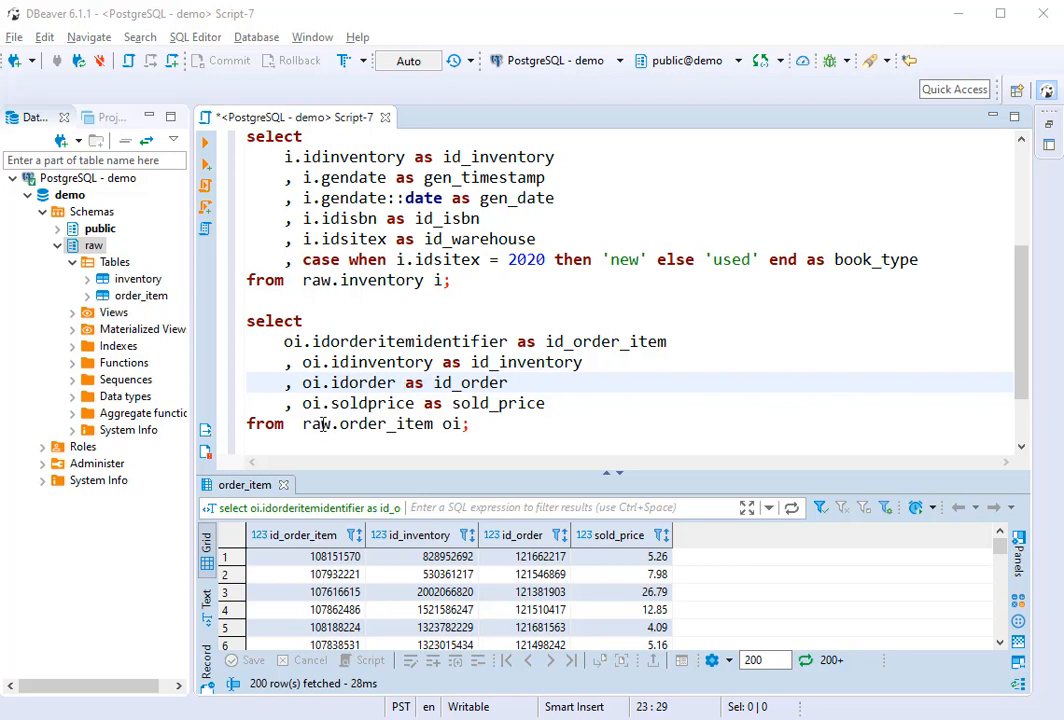
mouse_move(416, 404)
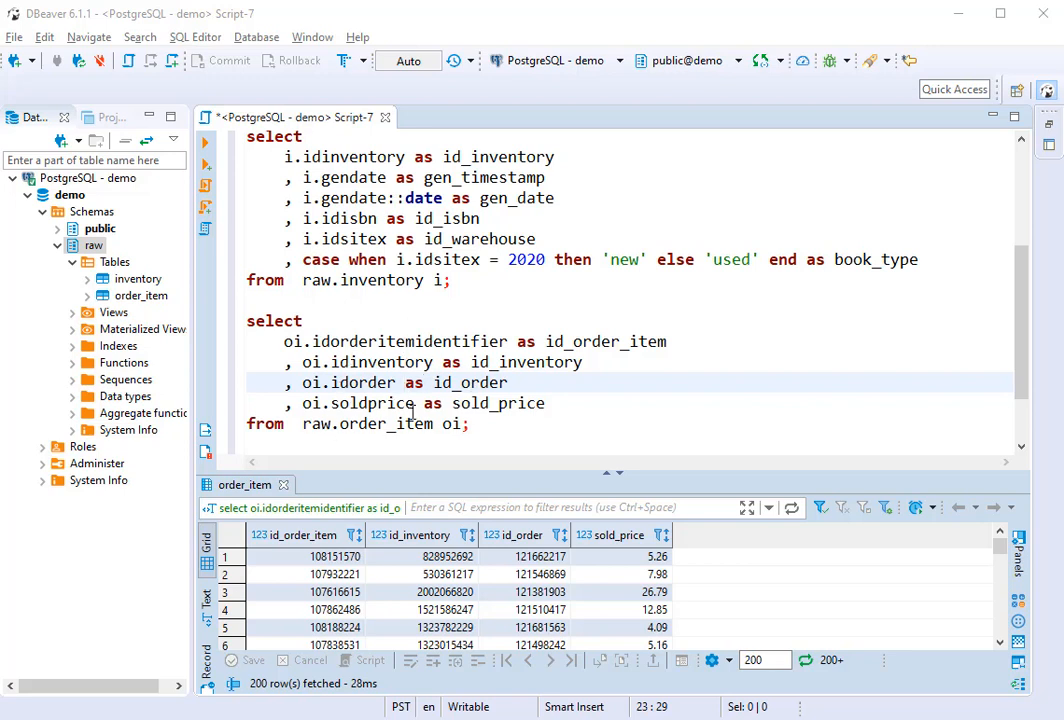
Step: Select the book_type column name for reuse in the order_item query
double_click(876, 260)
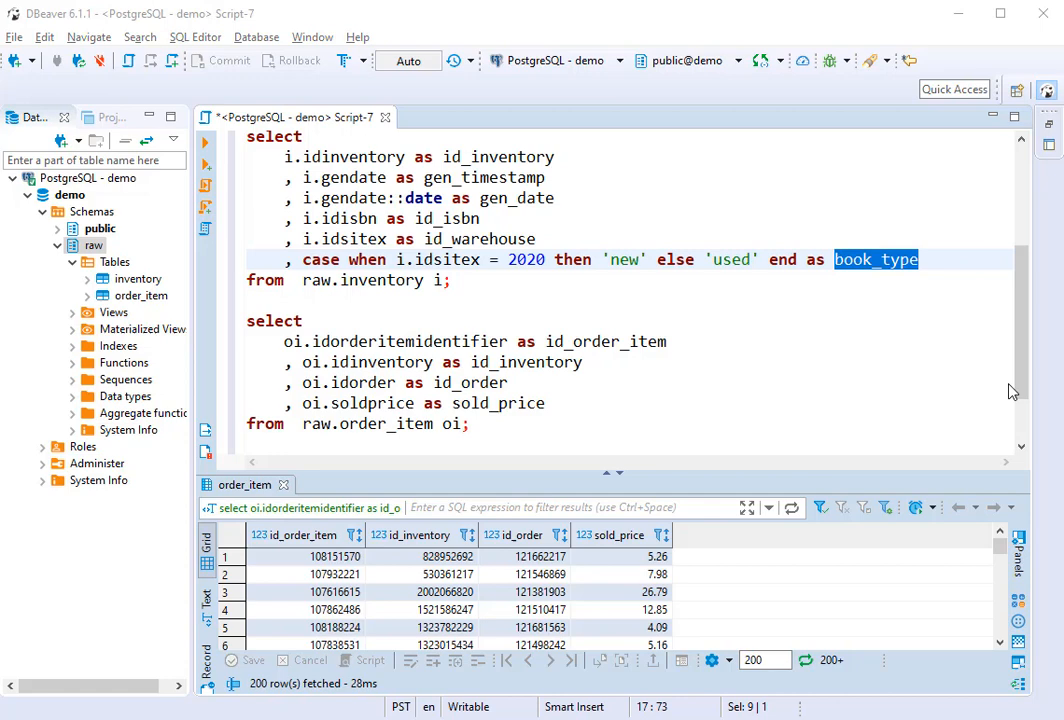
Step: Add ', i.book_type' to the select list and highlight the order item join query to run
text(, i.book_type)
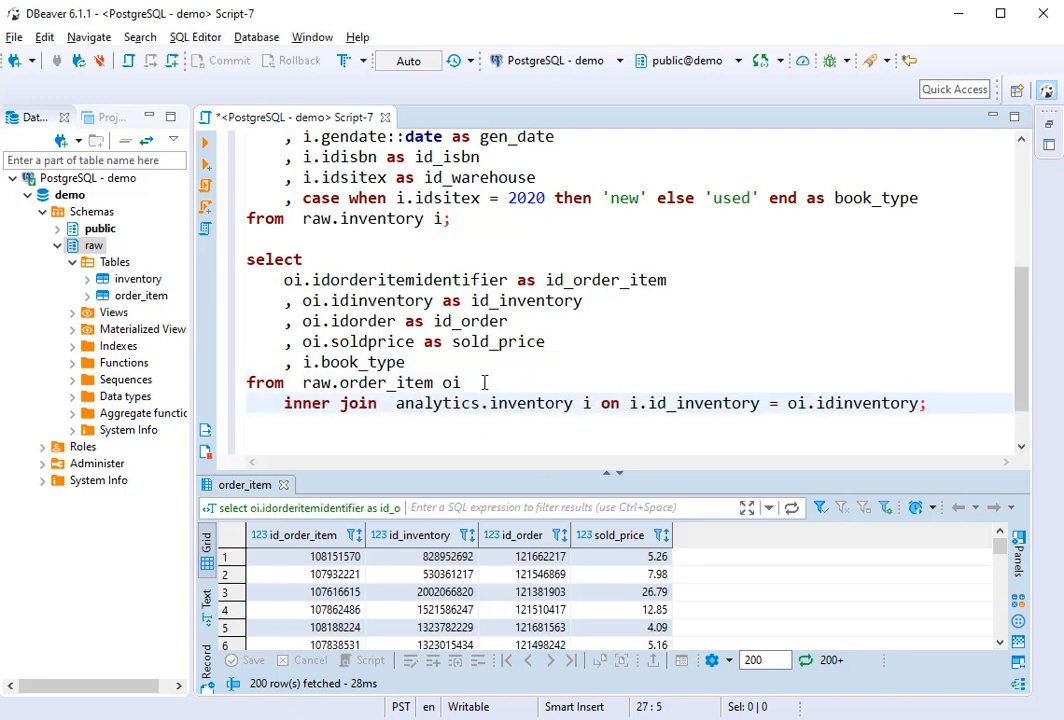
double_click(436, 404)
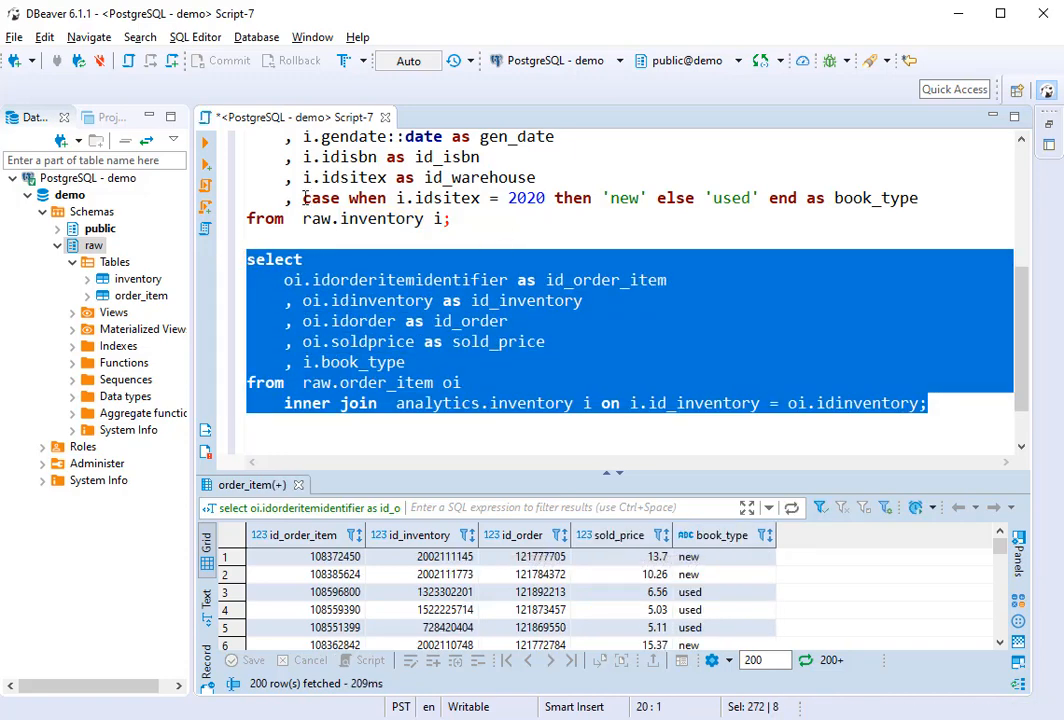
click(948, 404)
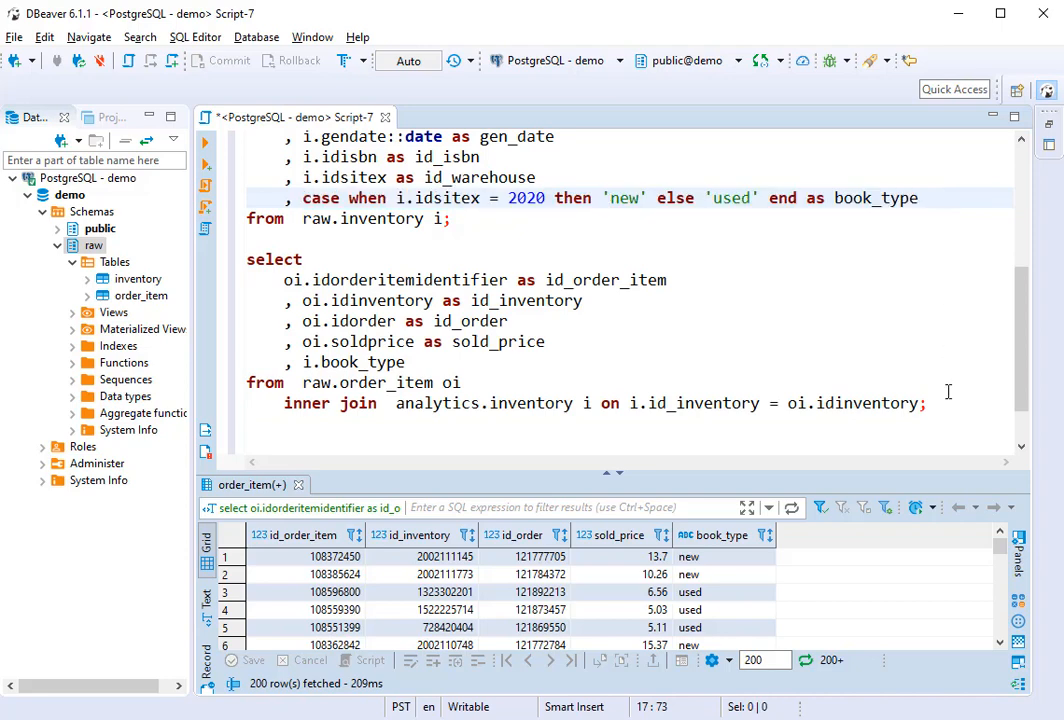
drag(248, 260, 928, 404)
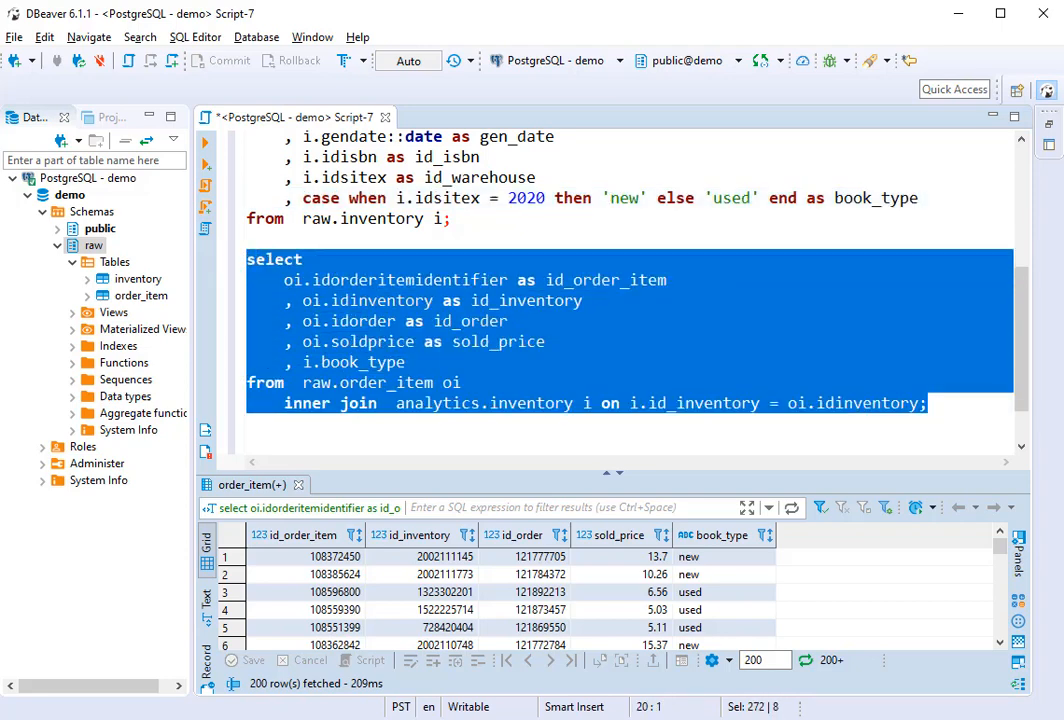
Step: Add 'drop table if exists analytics.order_item;' and remove the book type summary query
text(drop table if exists analytics.order_item;)
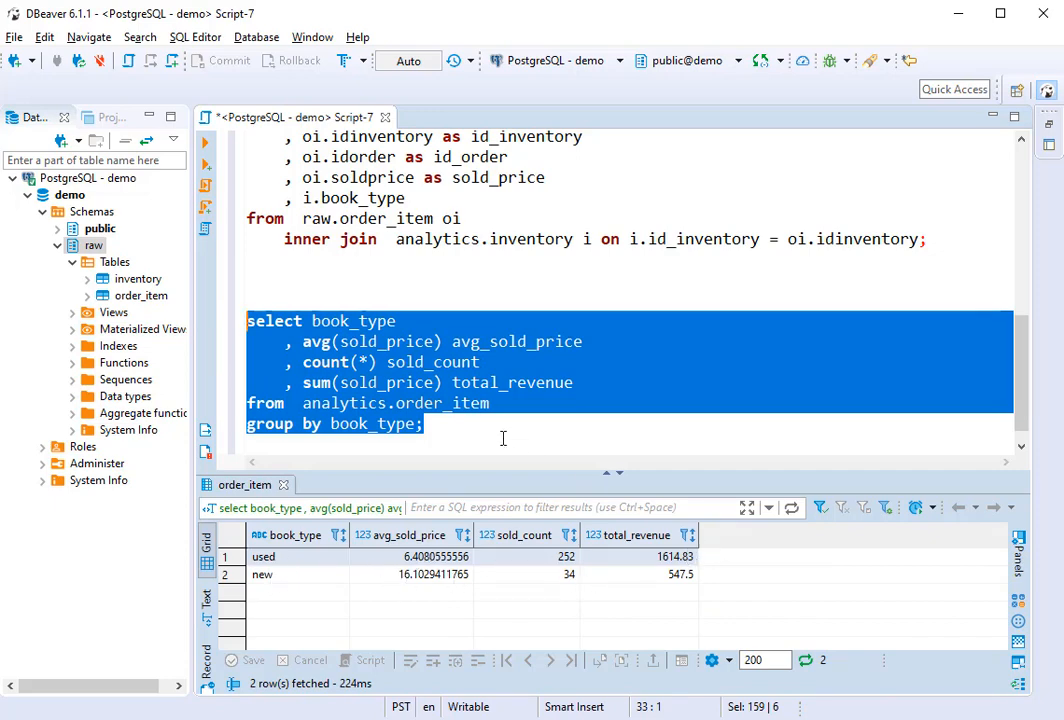
key(Delete)
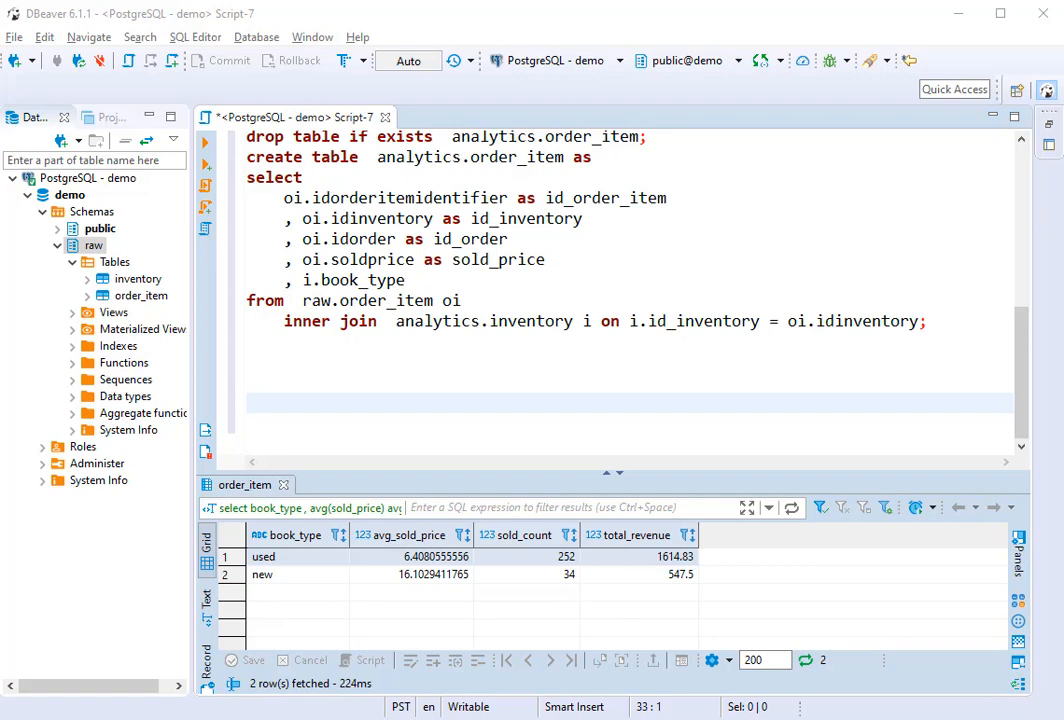
Step: Refresh Schemas and expand analytics to show its inventory and order_item tables
scroll(up, 3)
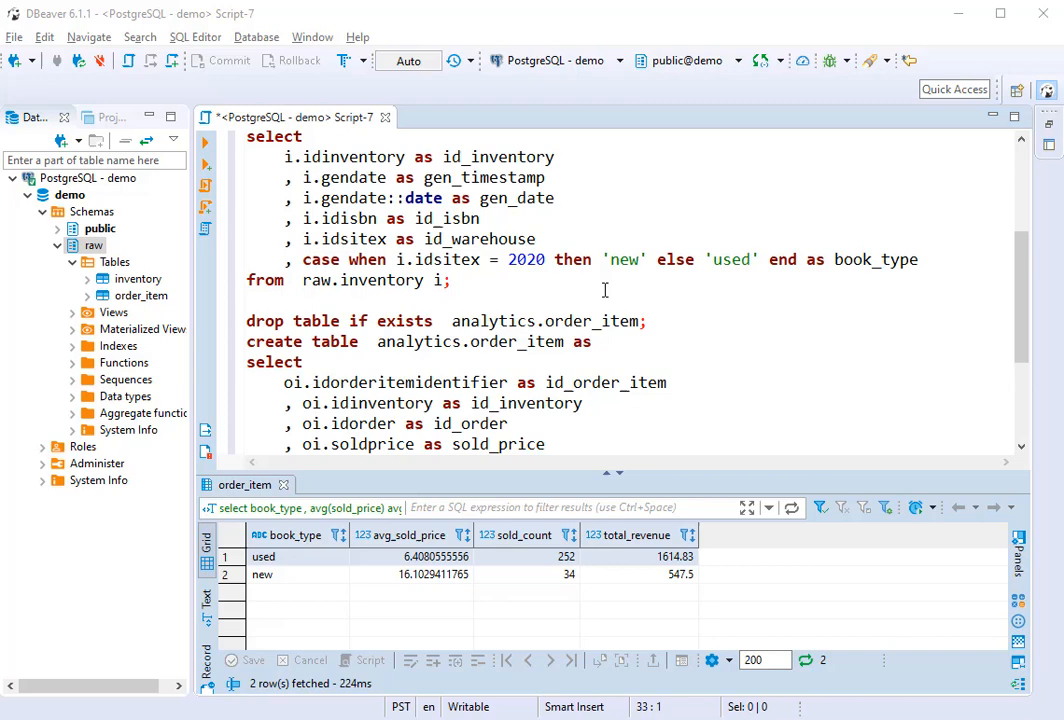
scroll(up, 3)
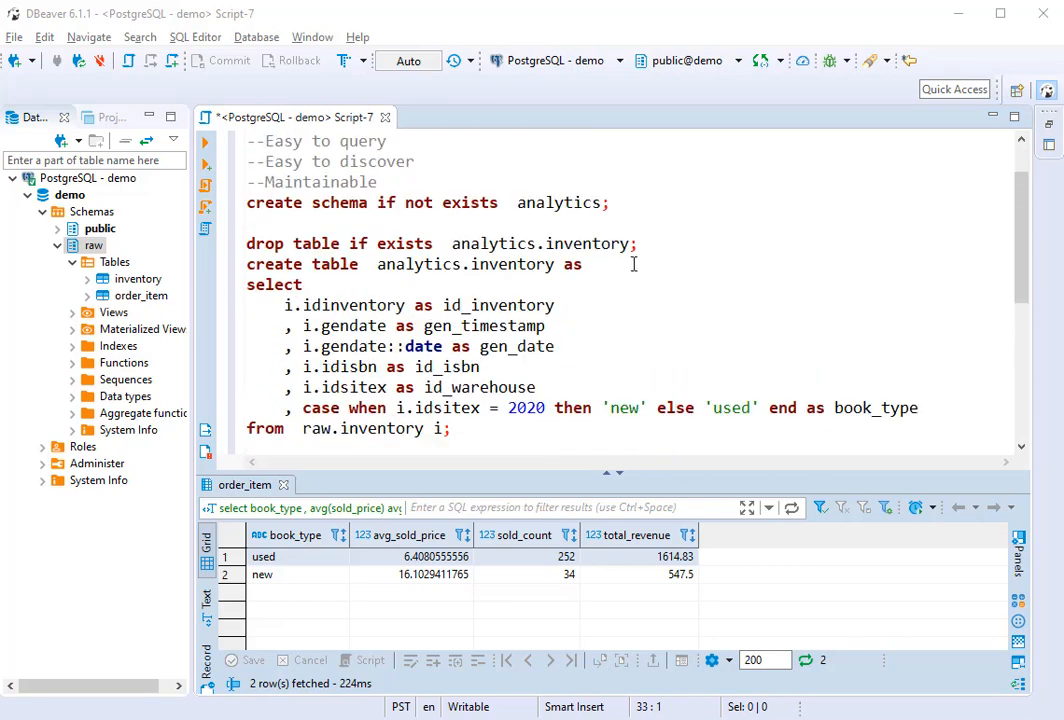
click(92, 212)
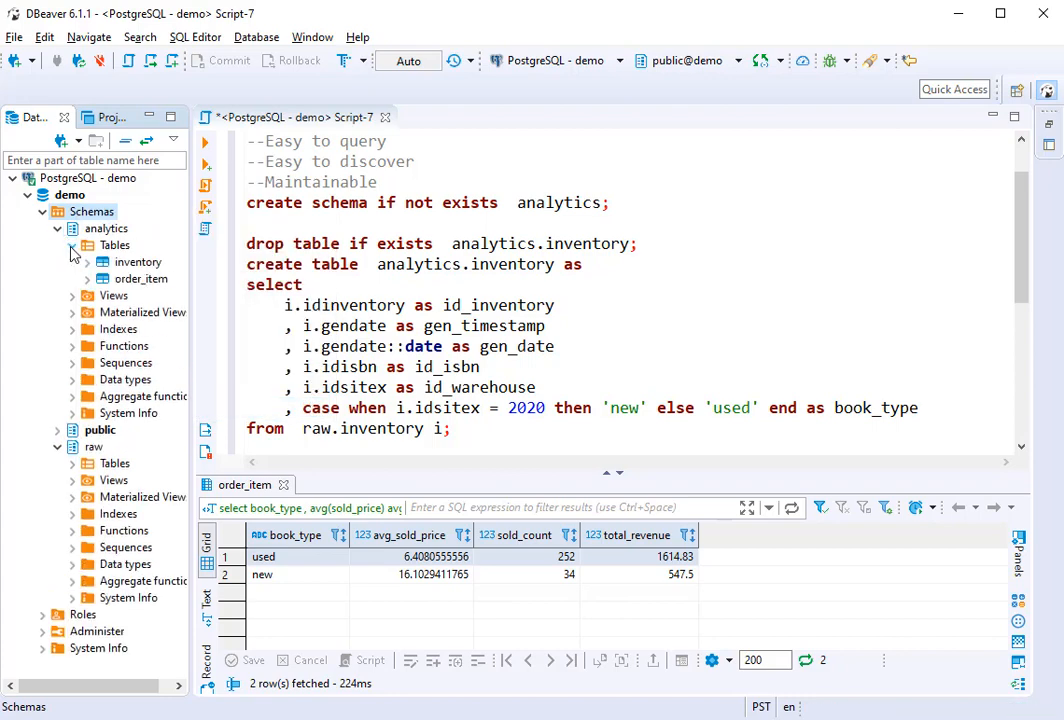
click(72, 244)
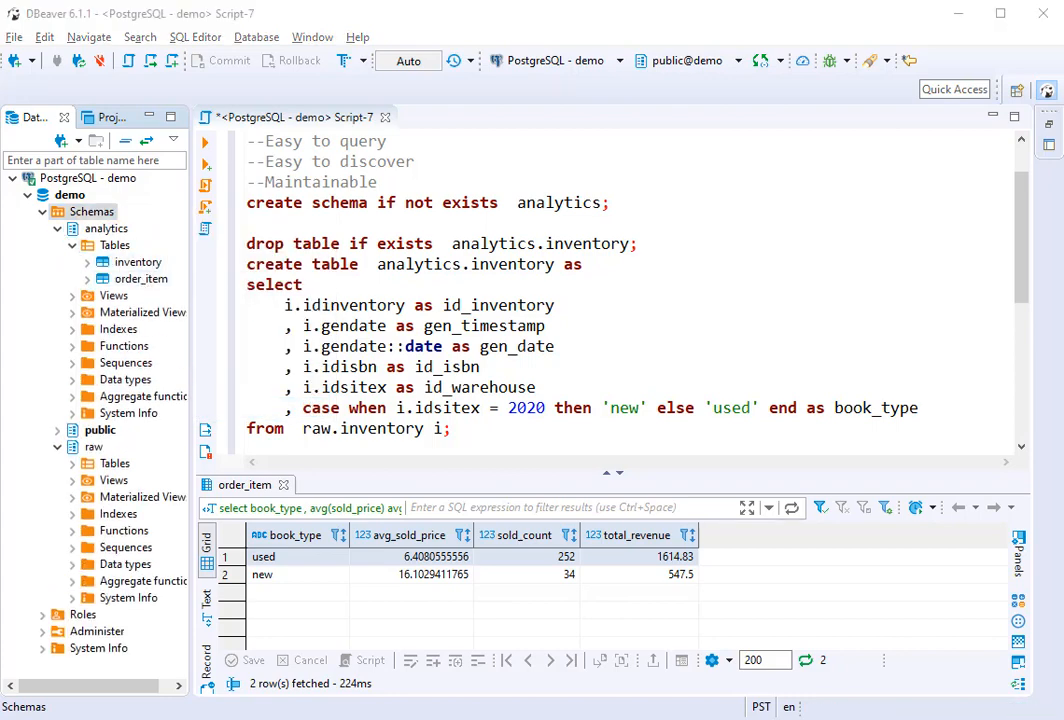
click(732, 326)
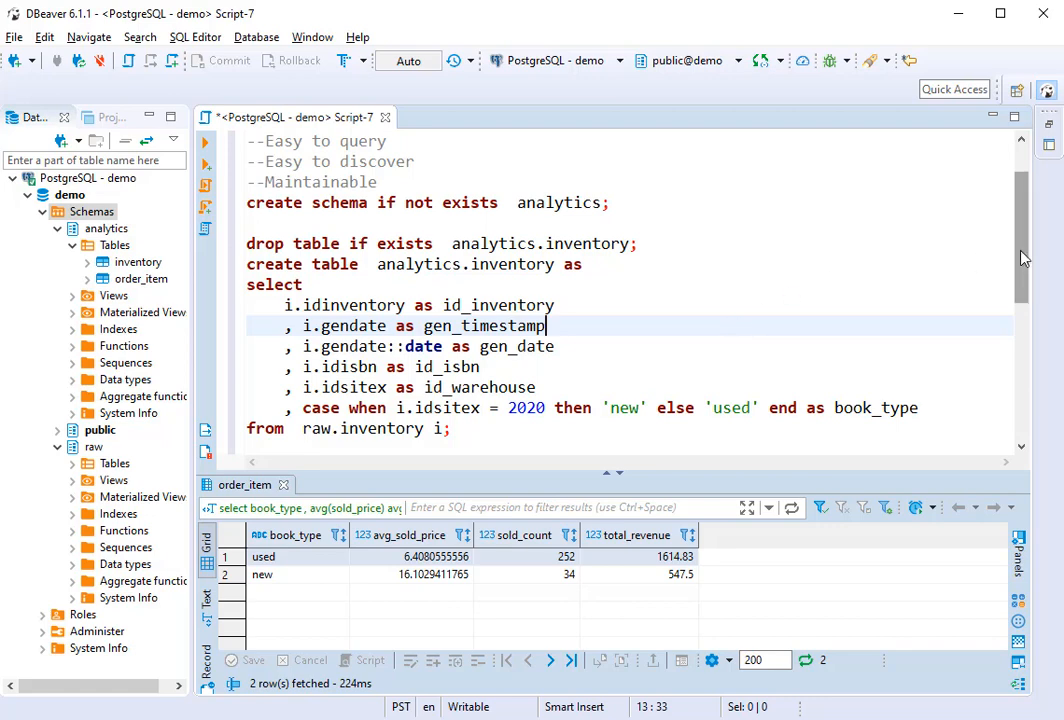
scroll(down, 3)
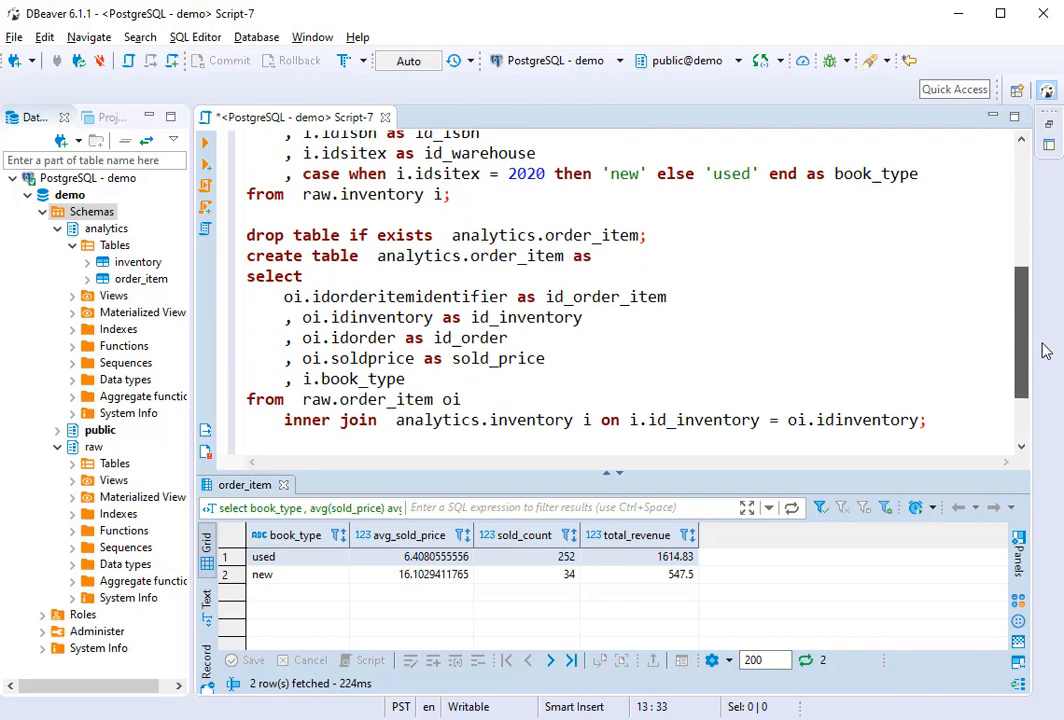
scroll(up, 3)
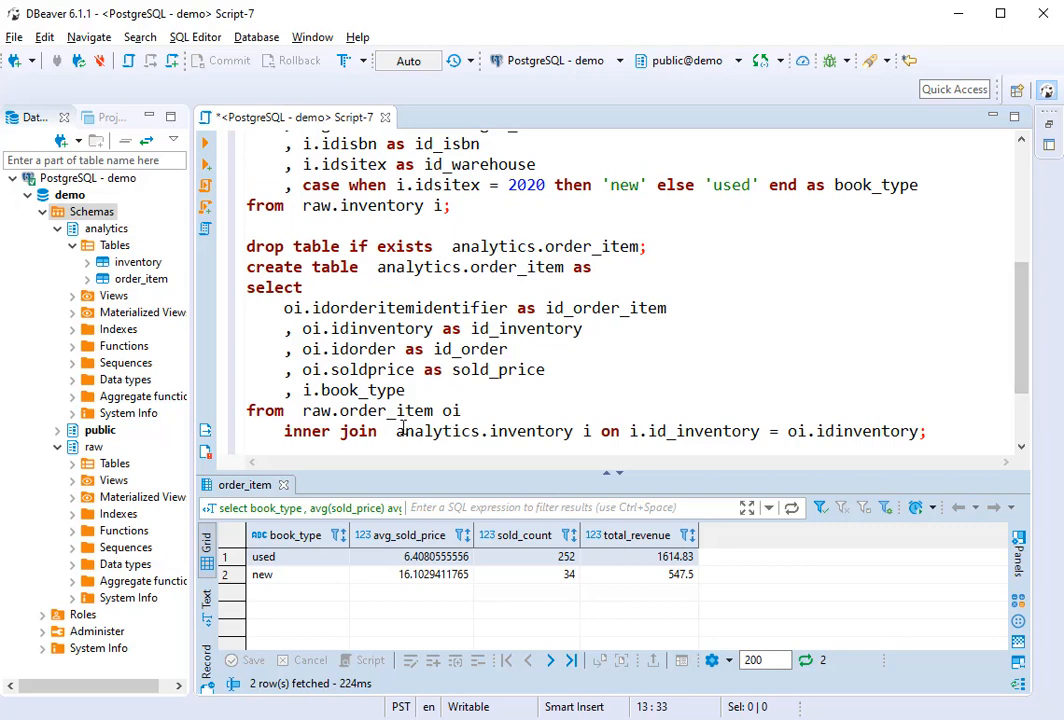
double_click(592, 246)
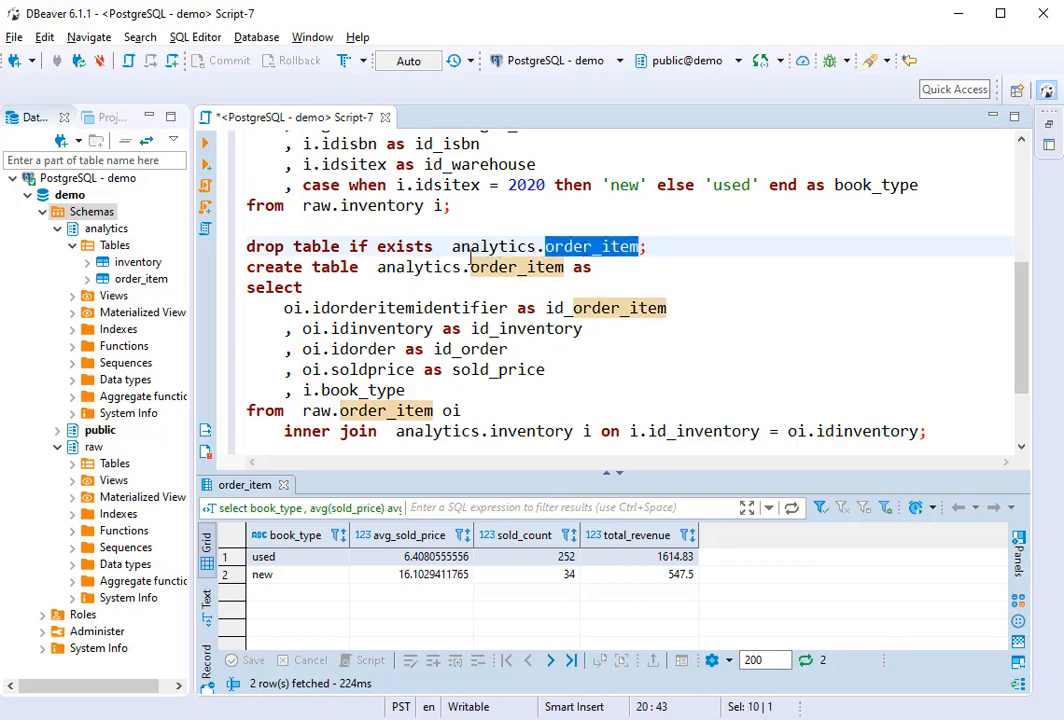
click(510, 432)
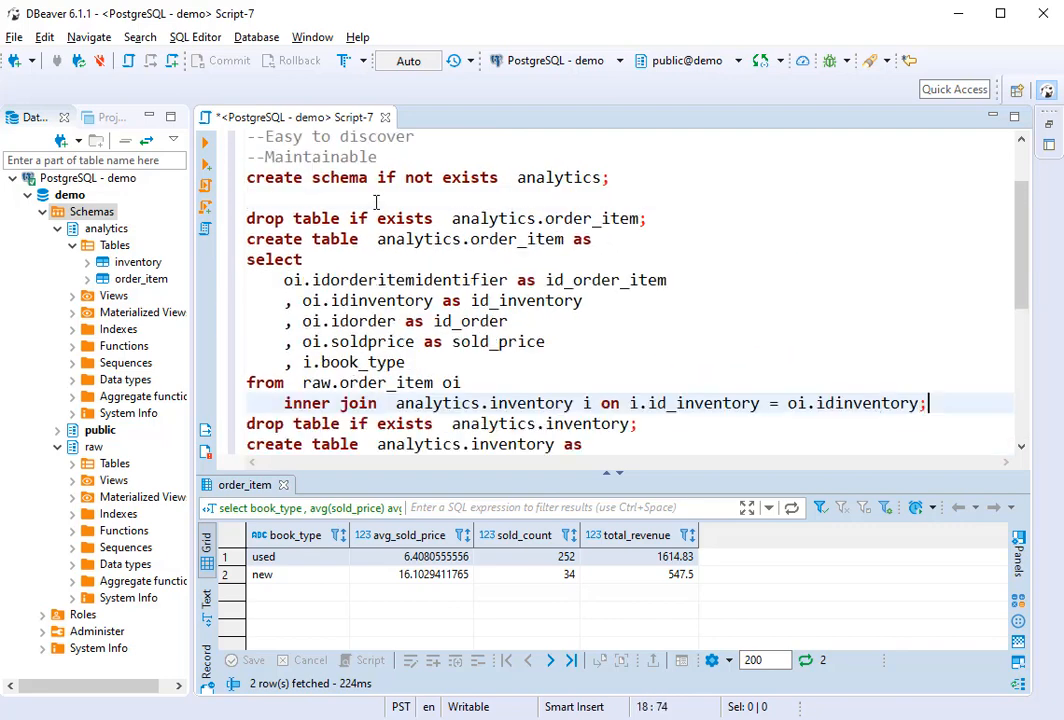
scroll(down, 3)
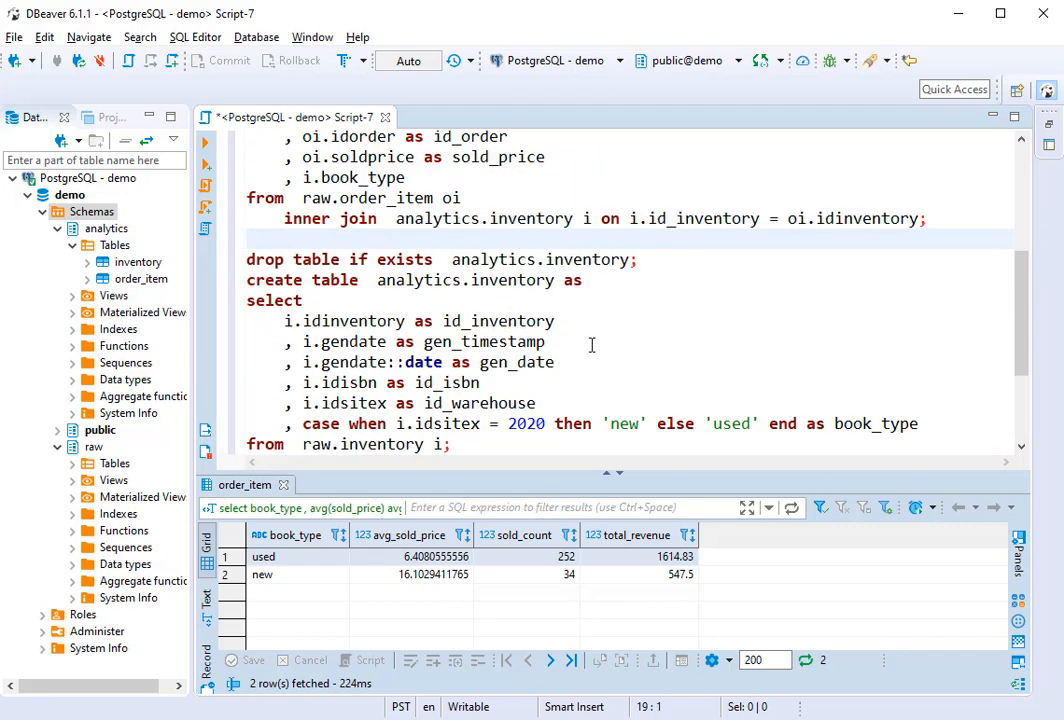
scroll(up, 3)
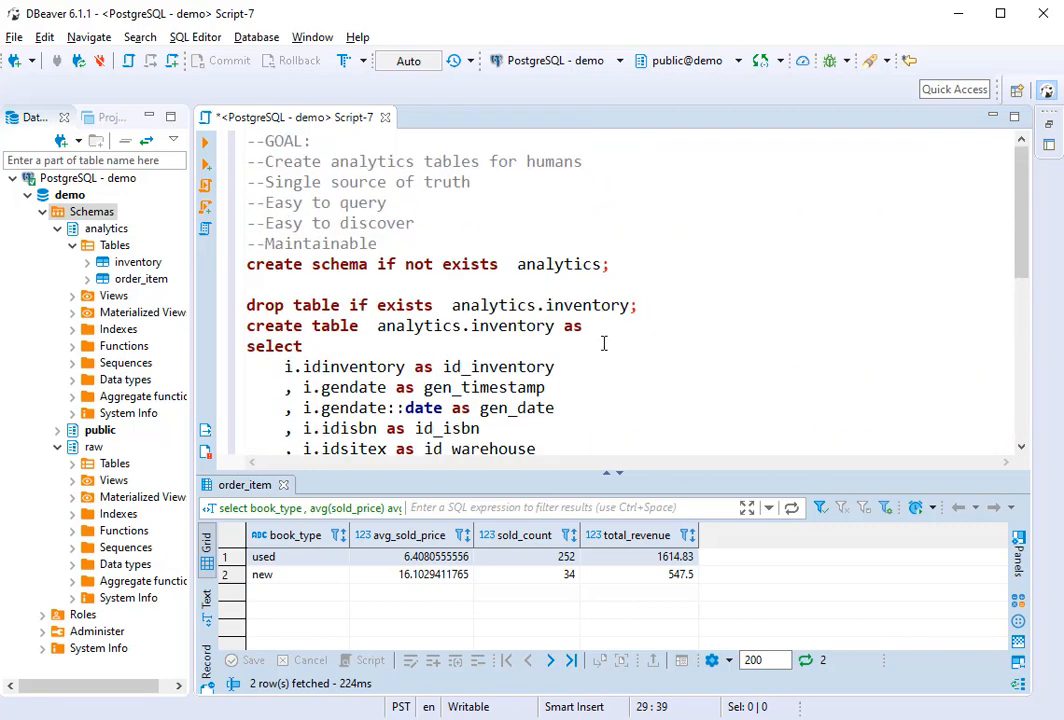
click(920, 270)
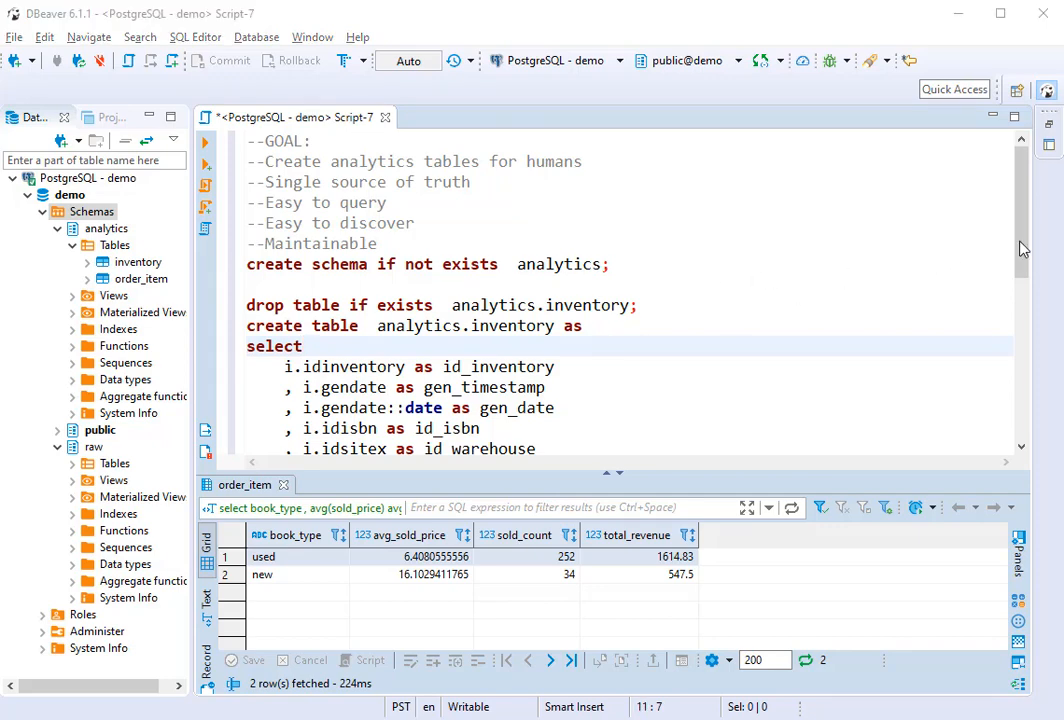
scroll(down, 3)
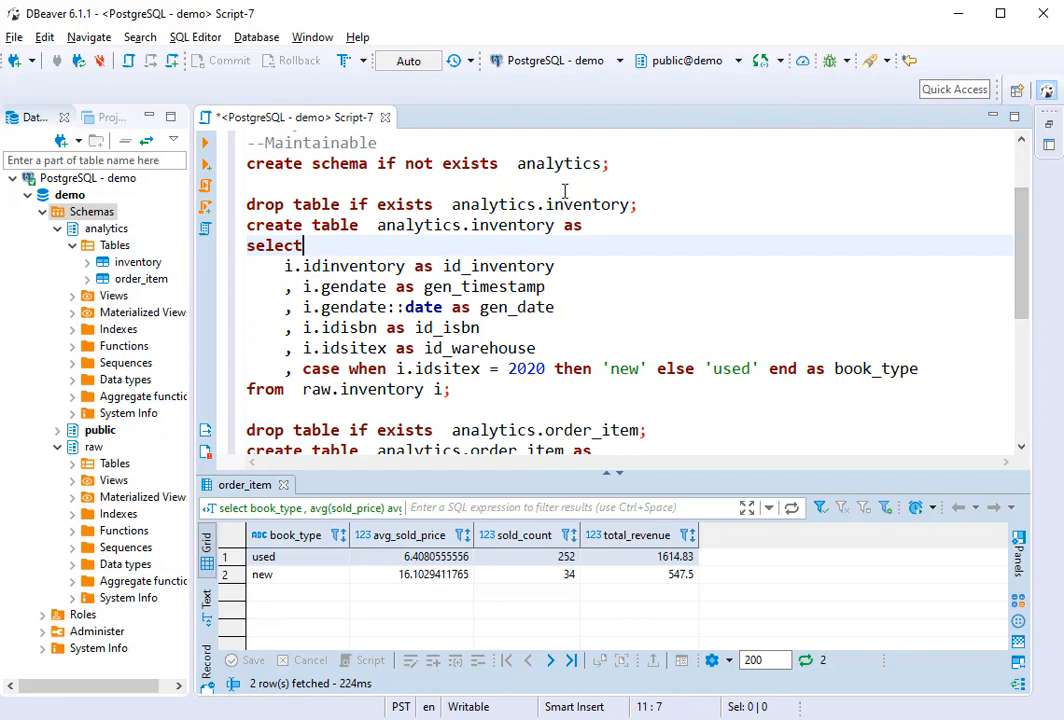
double_click(492, 204)
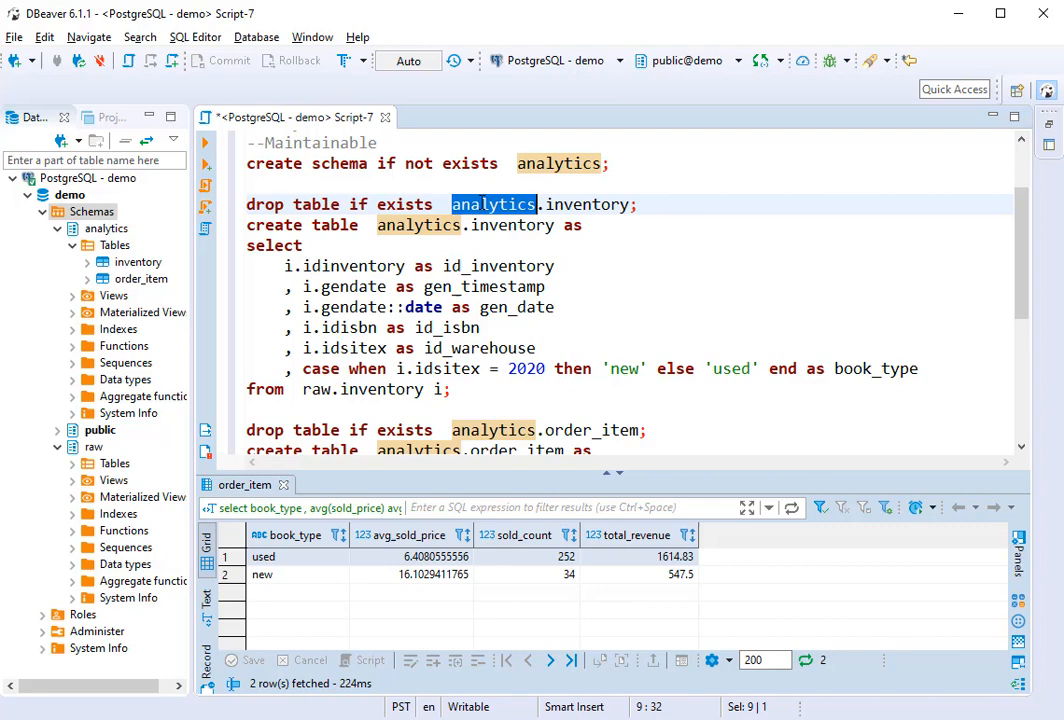
Step: Position the editor at the inventory query and scroll down toward the count queries
click(676, 224)
text(union)
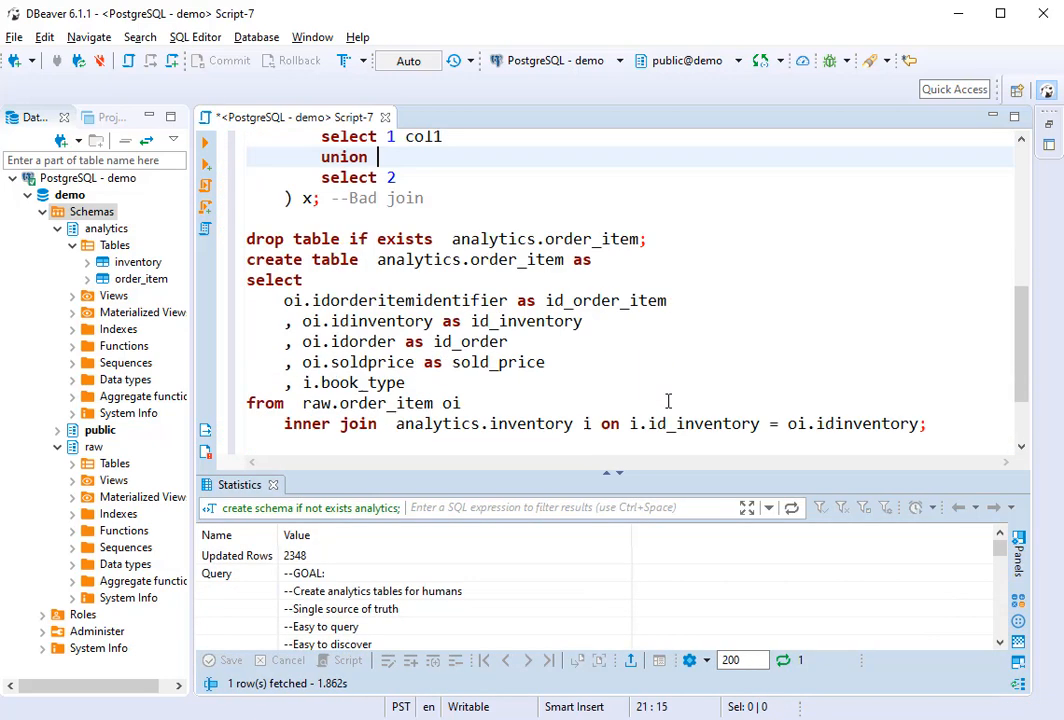
scroll(down, 3)
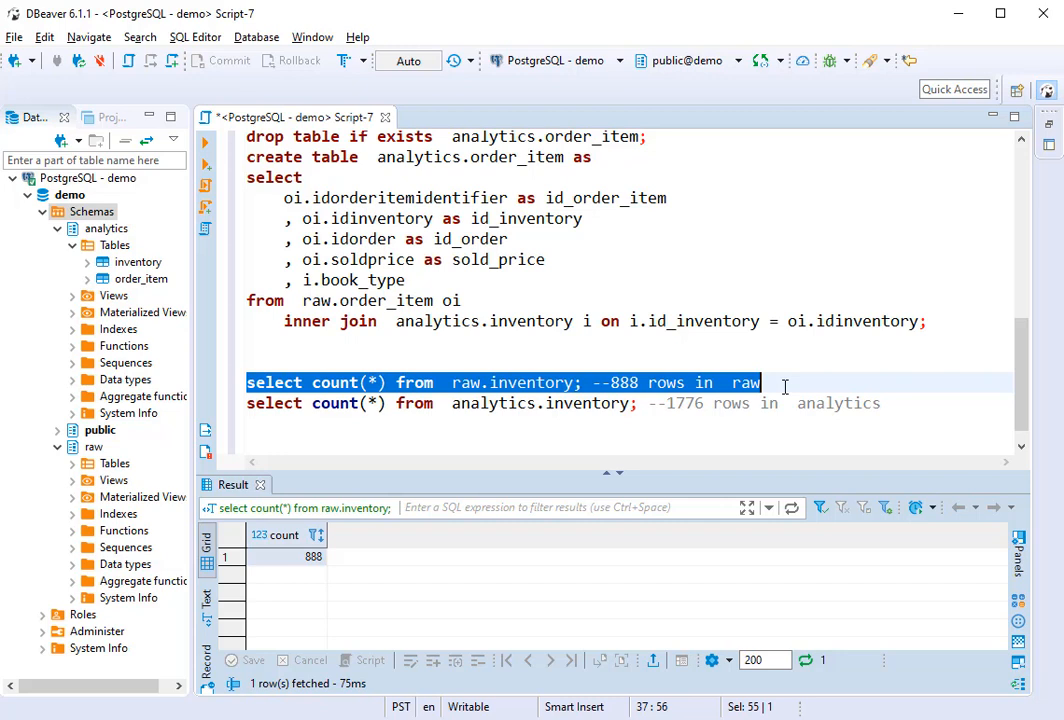
mouse_move(218, 432)
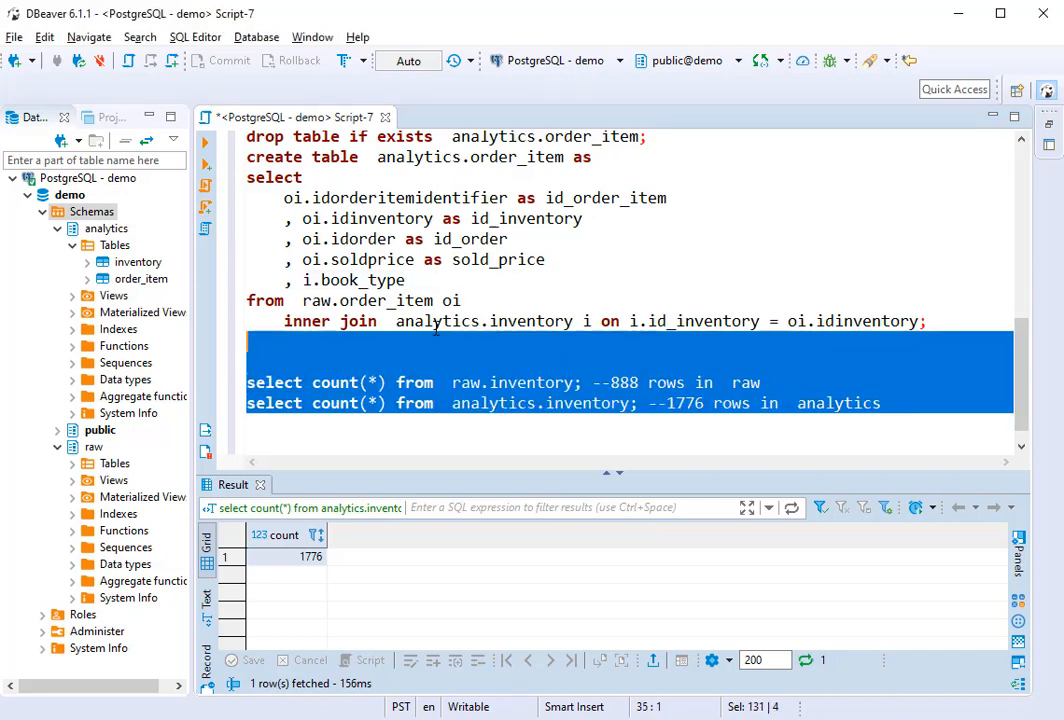
Step: Remove the bad cross join lines from the inventory query
key(Delete)
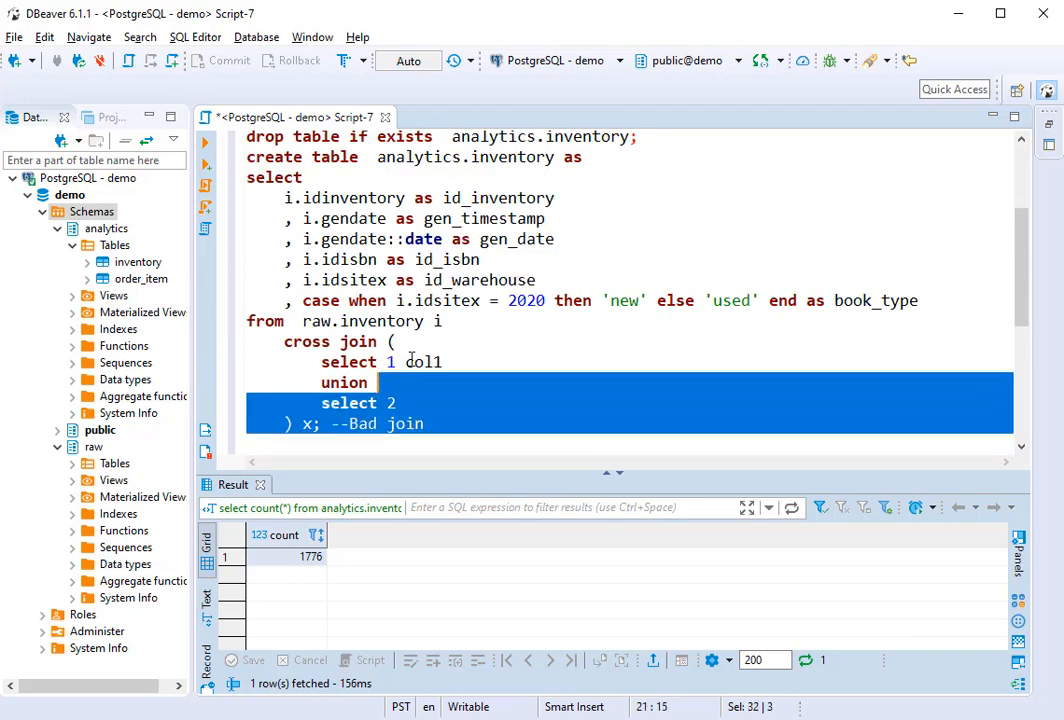
key(Delete)
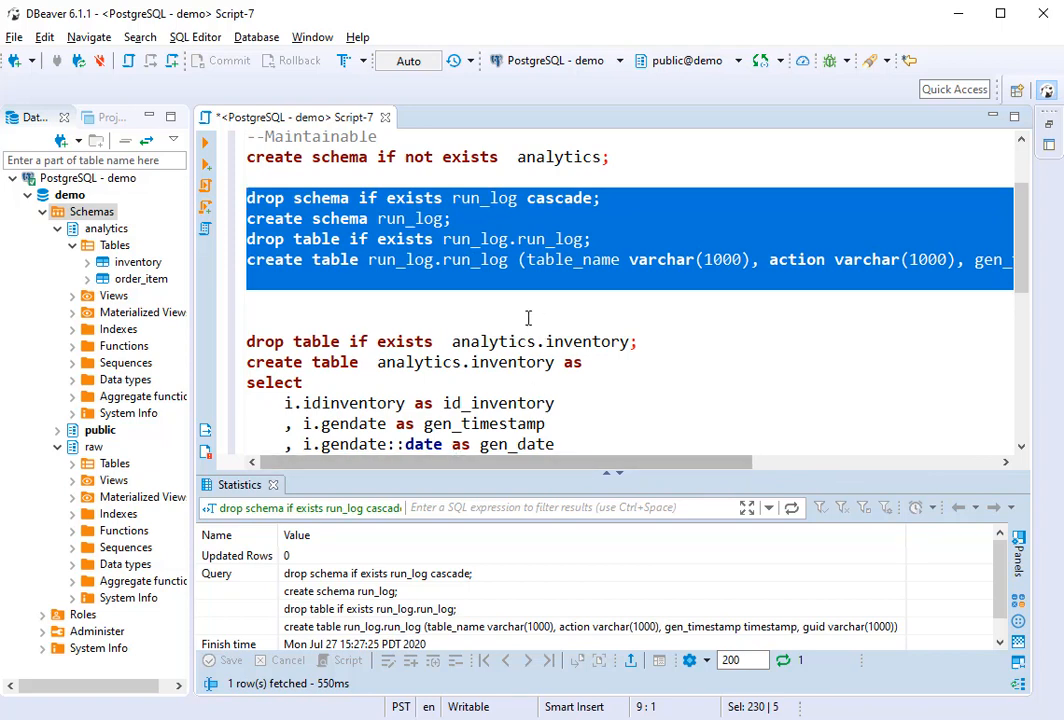
Step: Execute the DO $$ block that rebuilds analytics.inventory with create_start and create_end logging
click(348, 258)
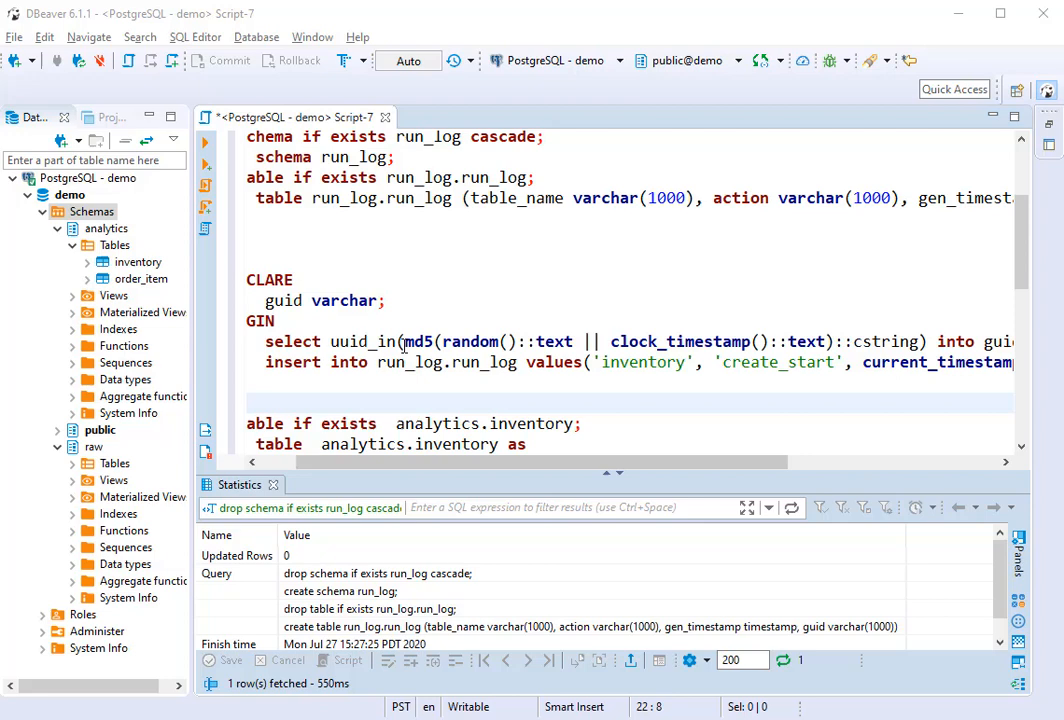
scroll(down, 3)
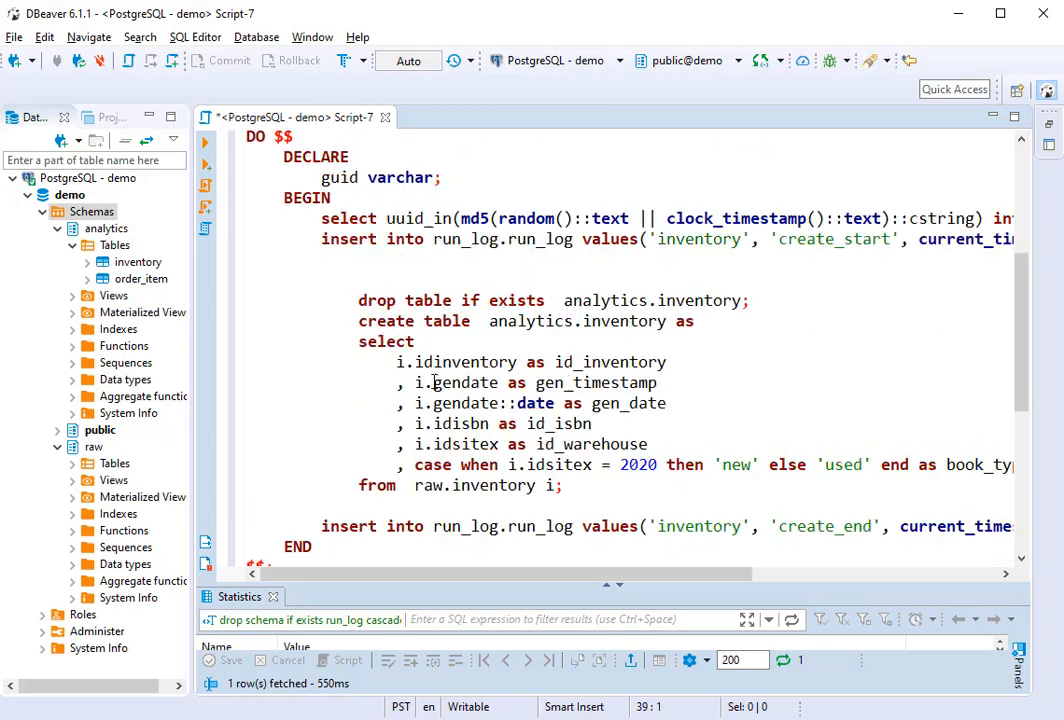
scroll(up, 3)
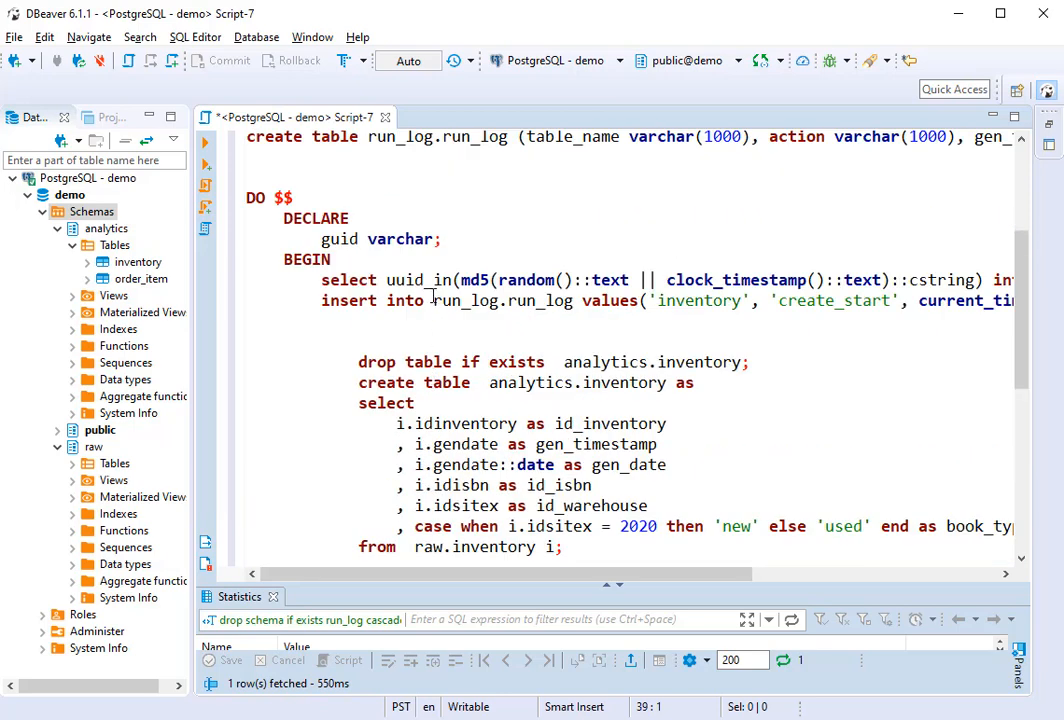
scroll(down, 3)
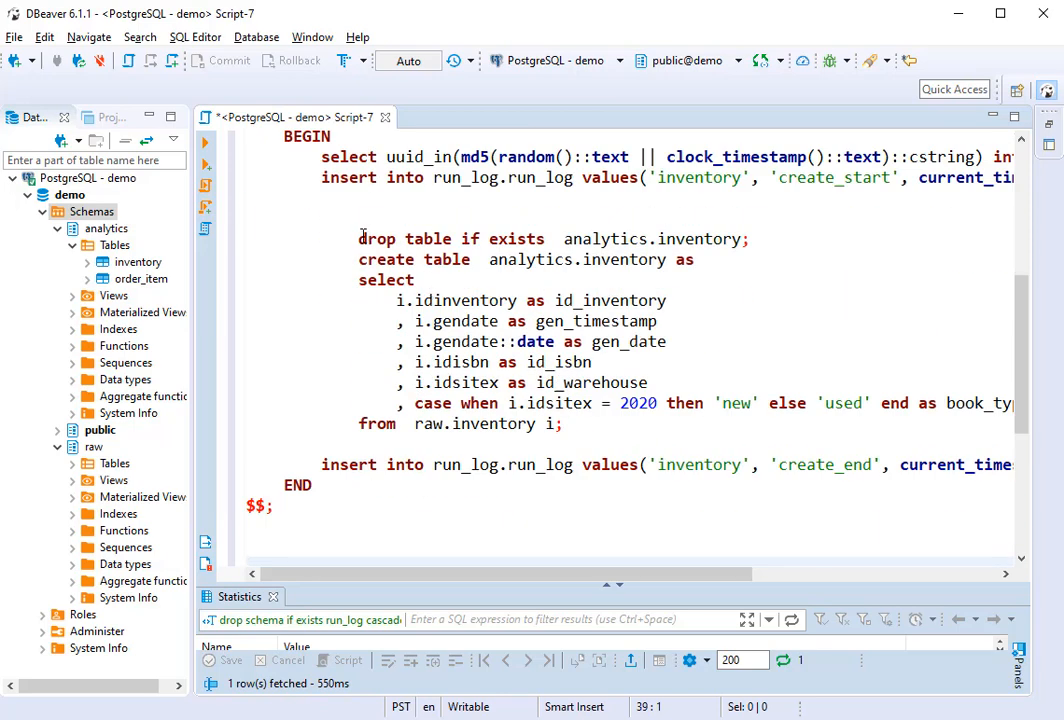
click(564, 424)
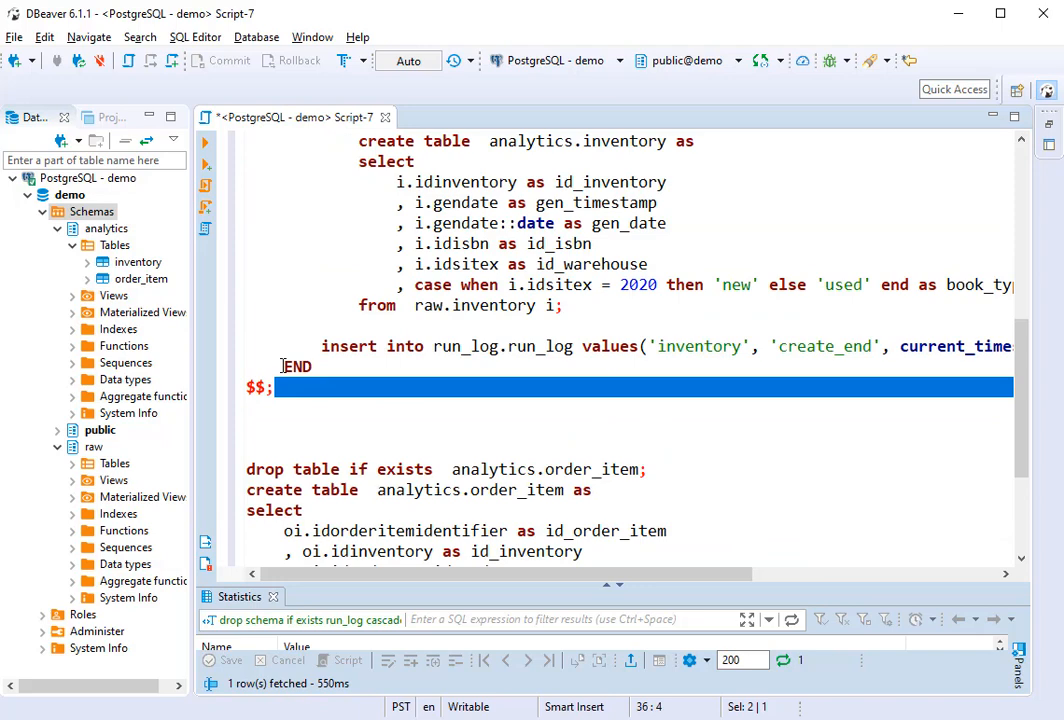
click(472, 366)
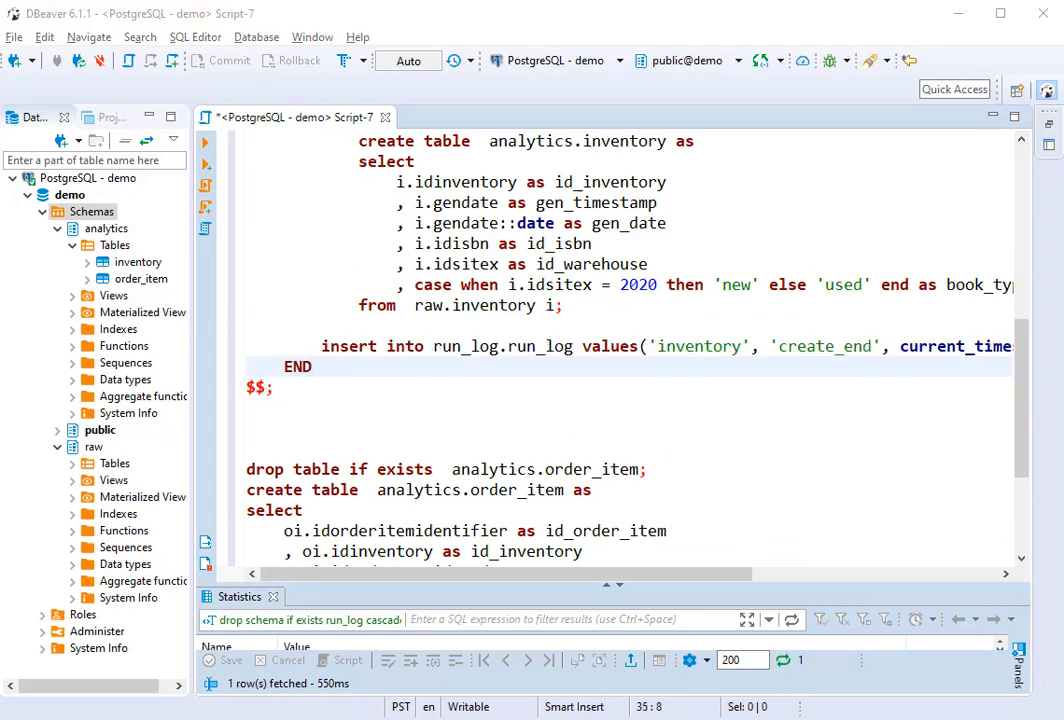
key(ctrl+a)
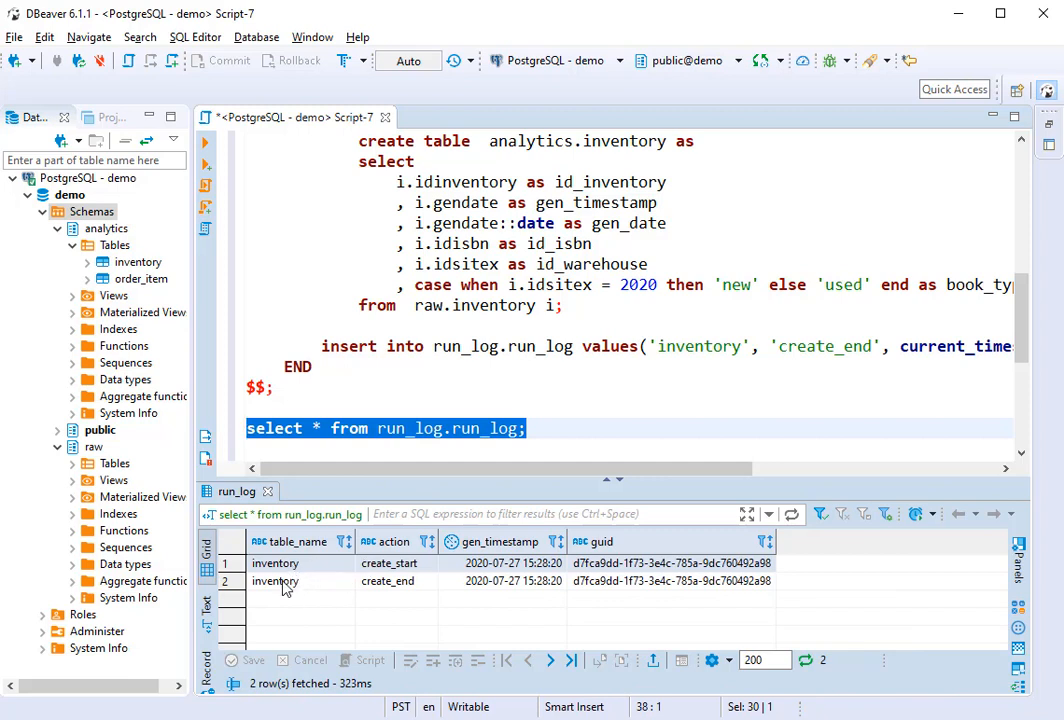
mouse_move(416, 580)
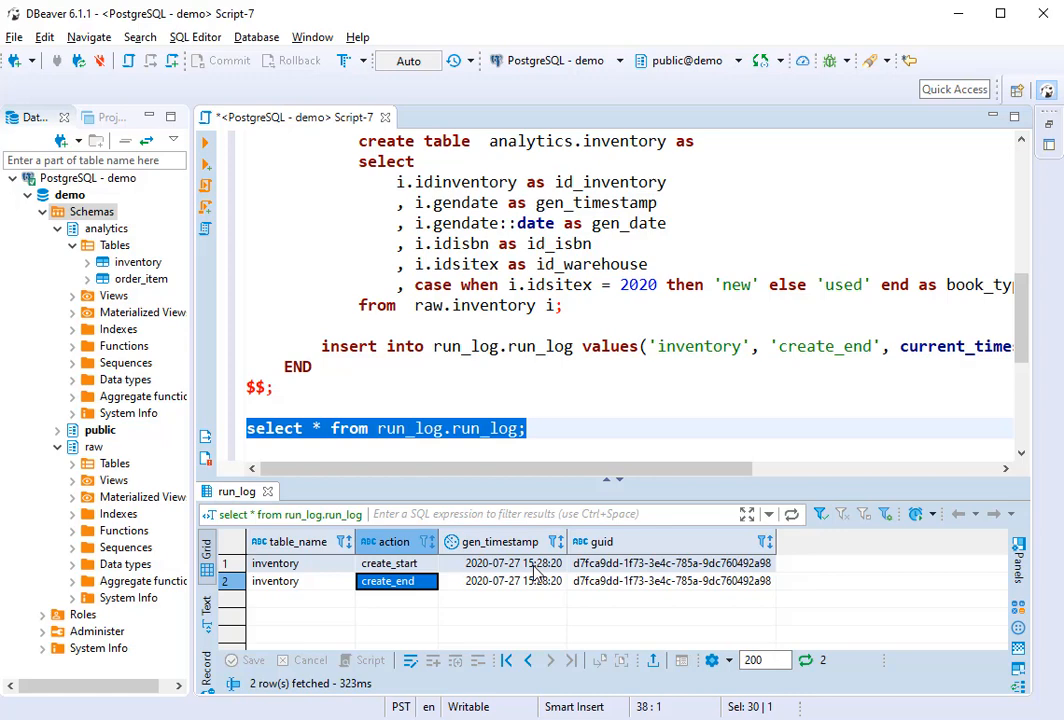
Step: Inspect the create_end row returned from run_log.run_log for the inventory rebuild
click(592, 540)
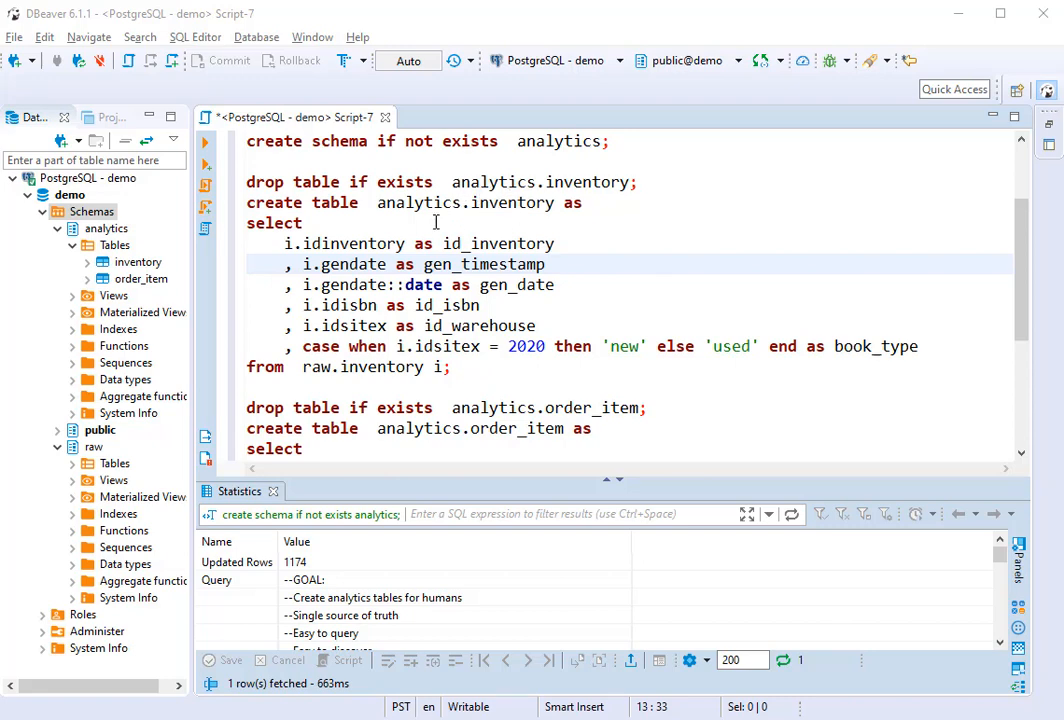
mouse_move(612, 210)
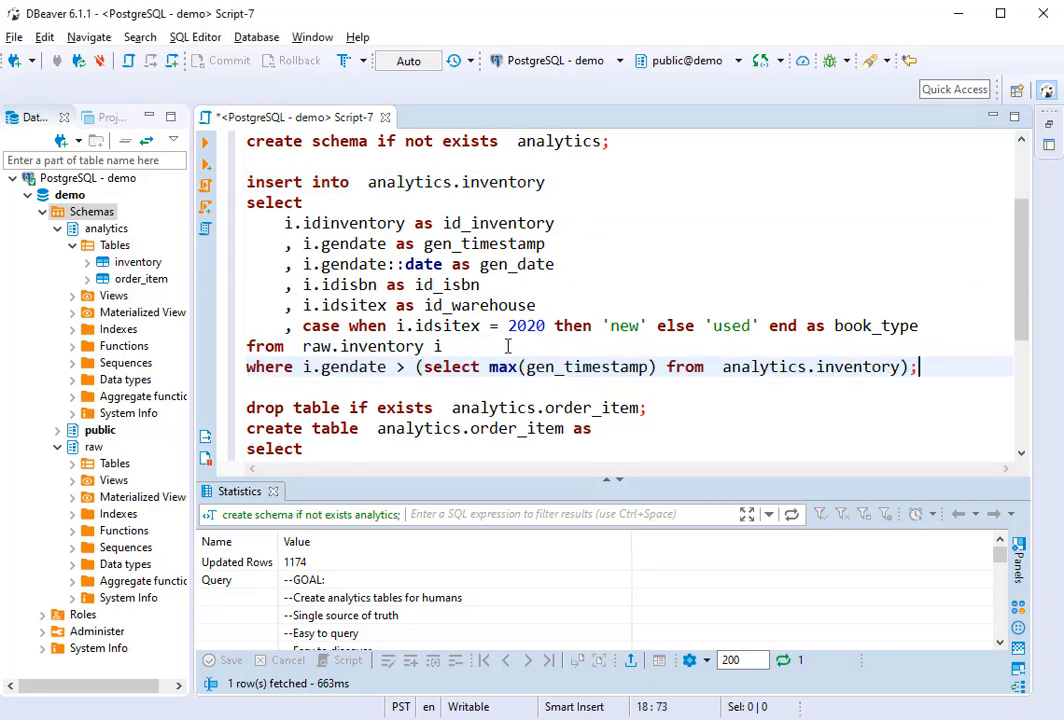
mouse_move(492, 180)
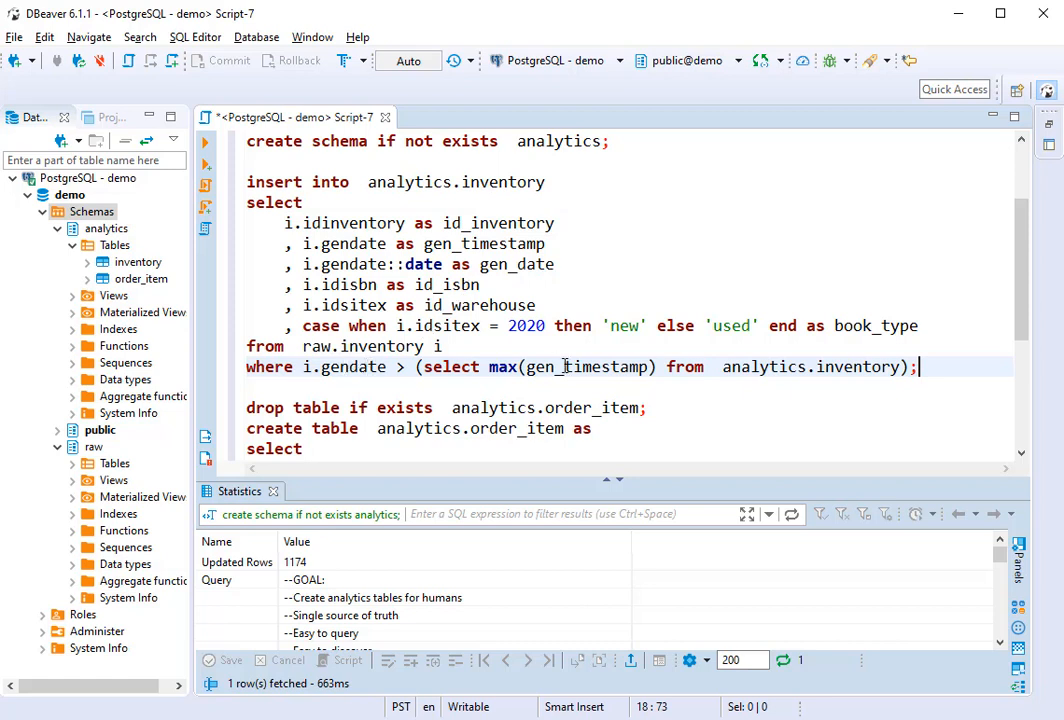
Step: Review the incremental insert's max(gen_timestamp) subquery against analytics.inventory
double_click(586, 366)
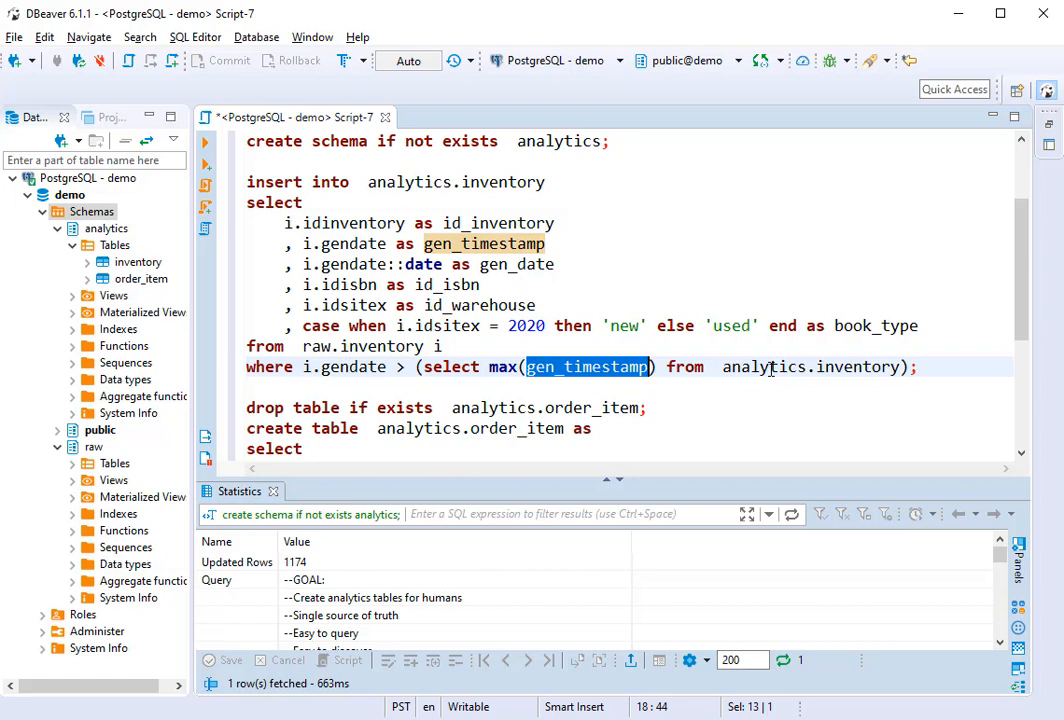
mouse_move(878, 366)
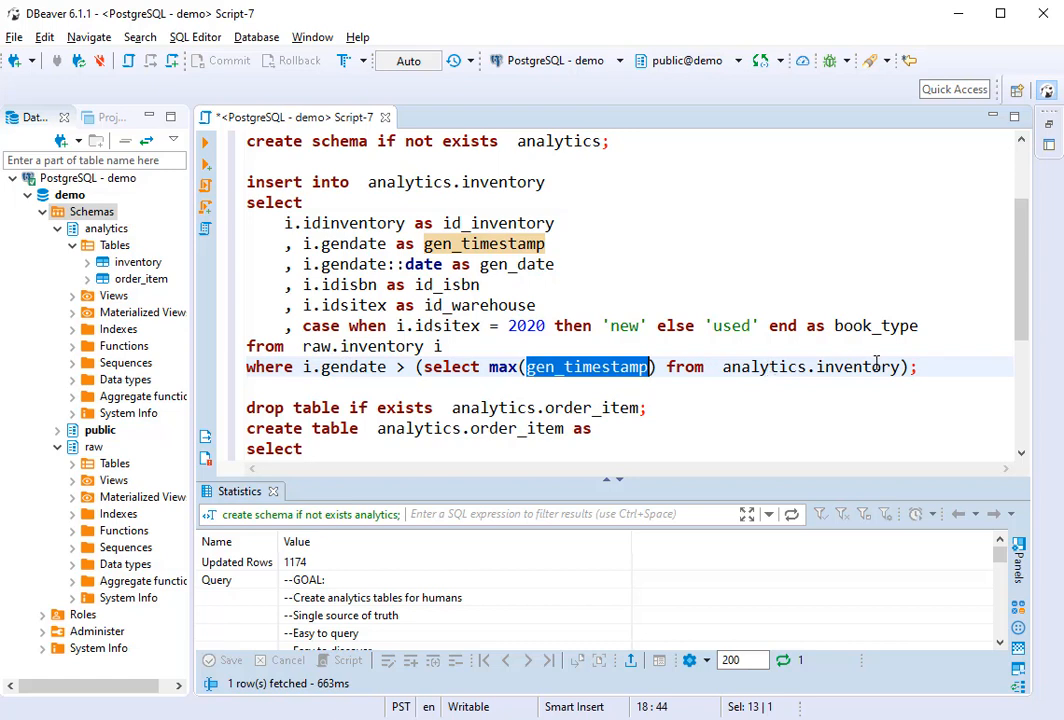
click(916, 368)
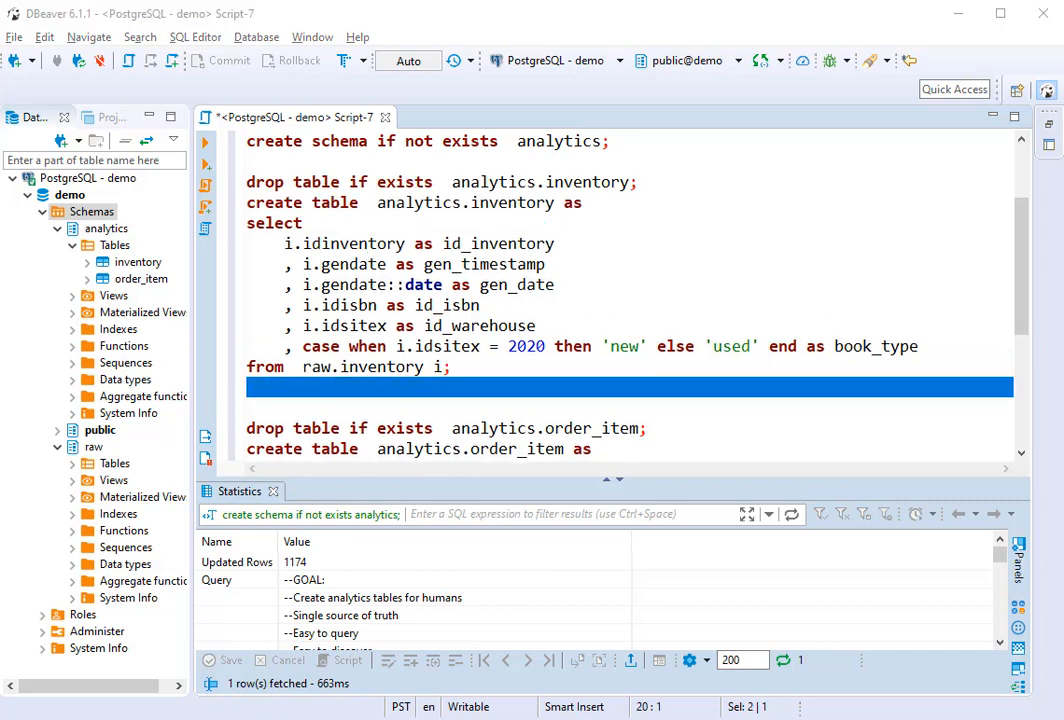
Step: Define analytics.inventory as a view instead of a table and run the script
click(660, 388)
text(view)
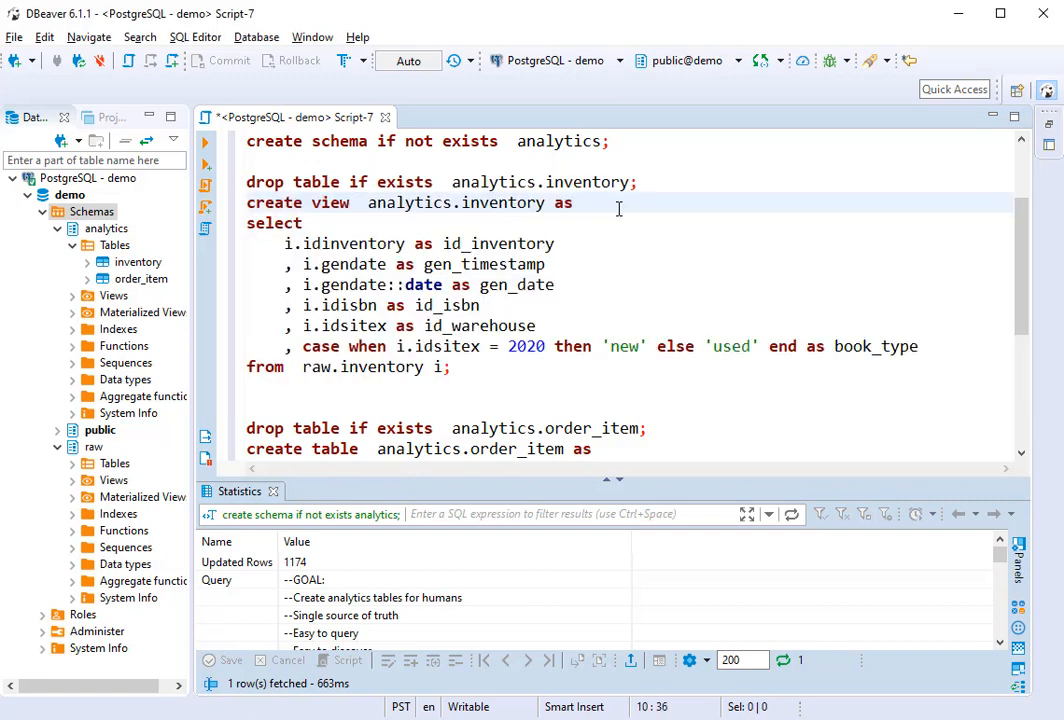
key(ctrl+a)
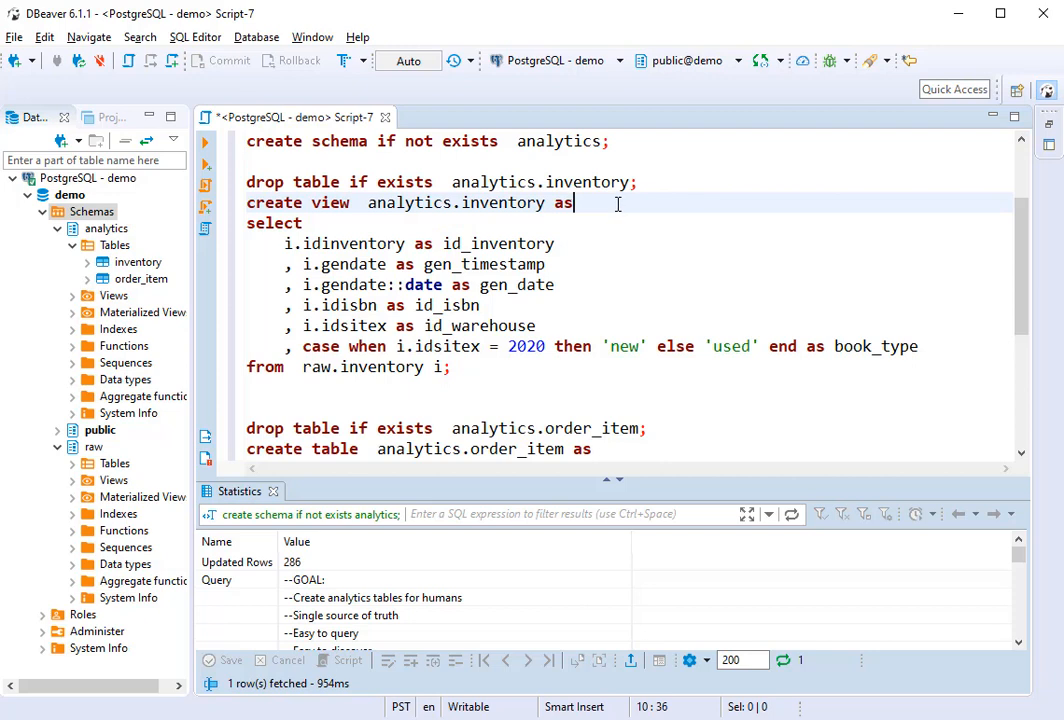
Step: Change the statement back so analytics.inventory is created as a table
text(table)
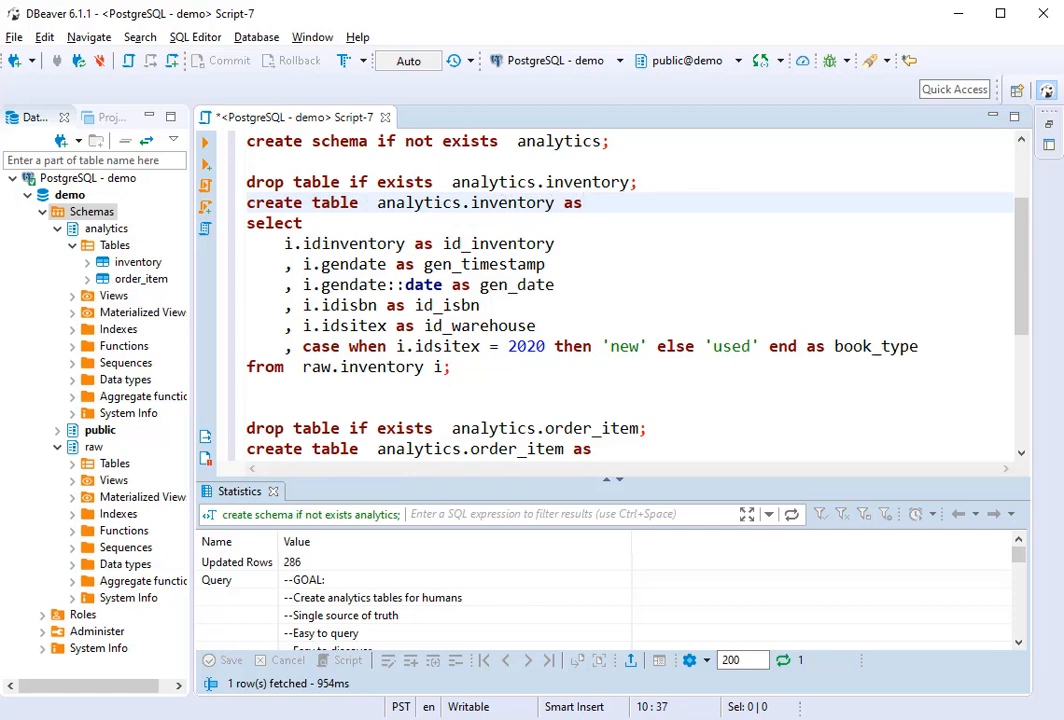
scroll(up, 3)
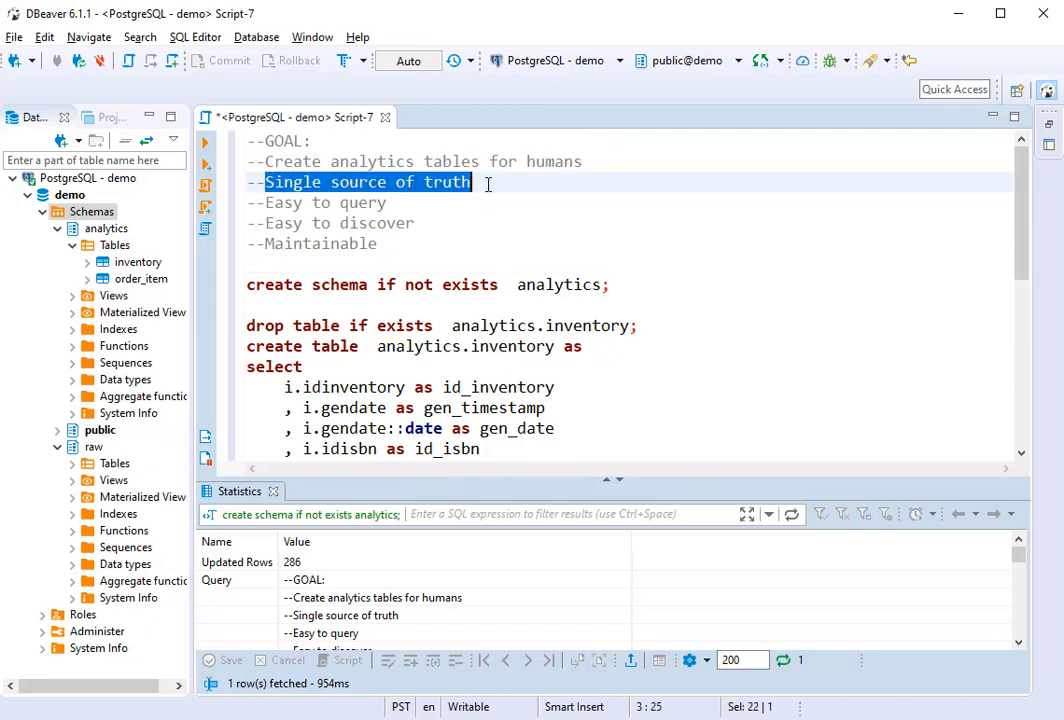
click(490, 184)
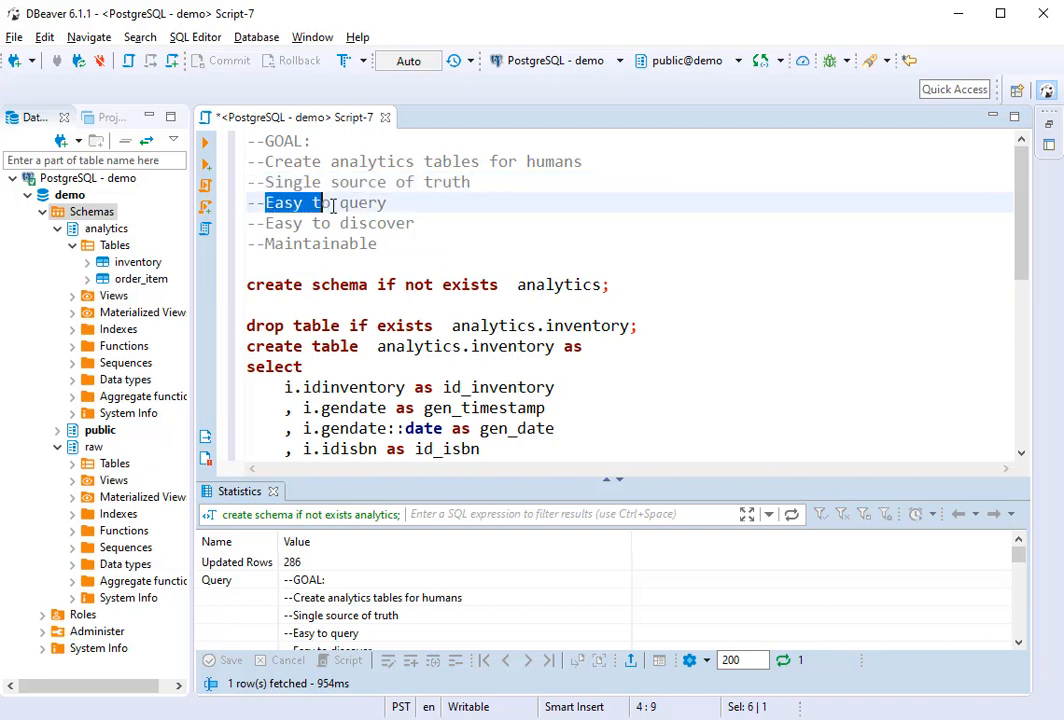
click(388, 202)
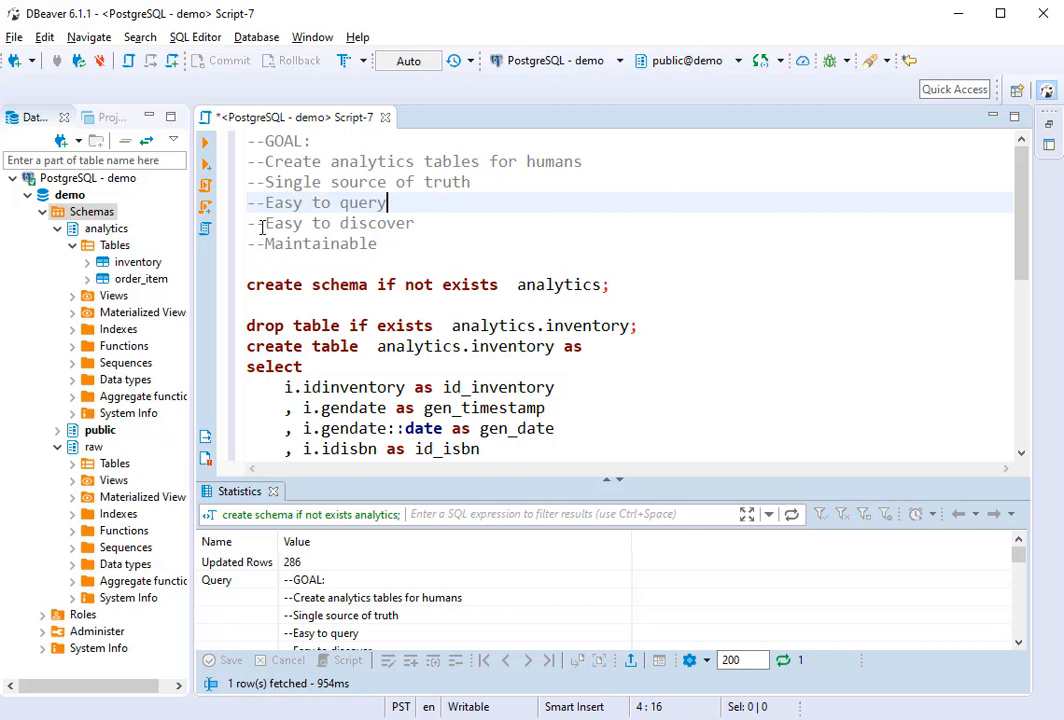
click(452, 224)
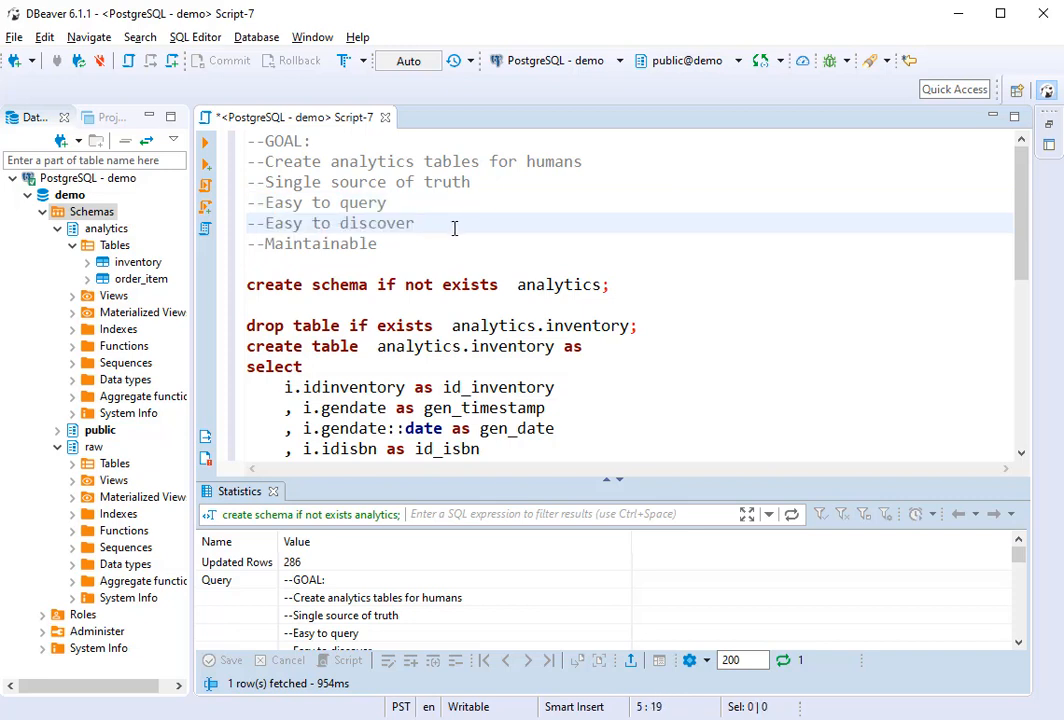
double_click(320, 244)
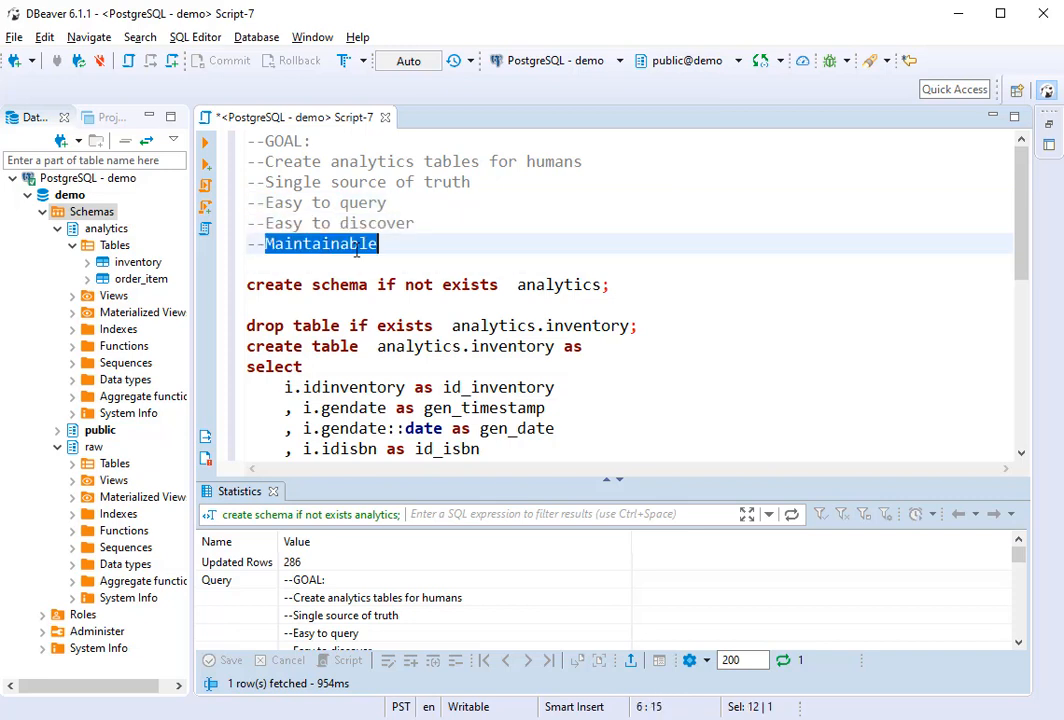
click(930, 236)
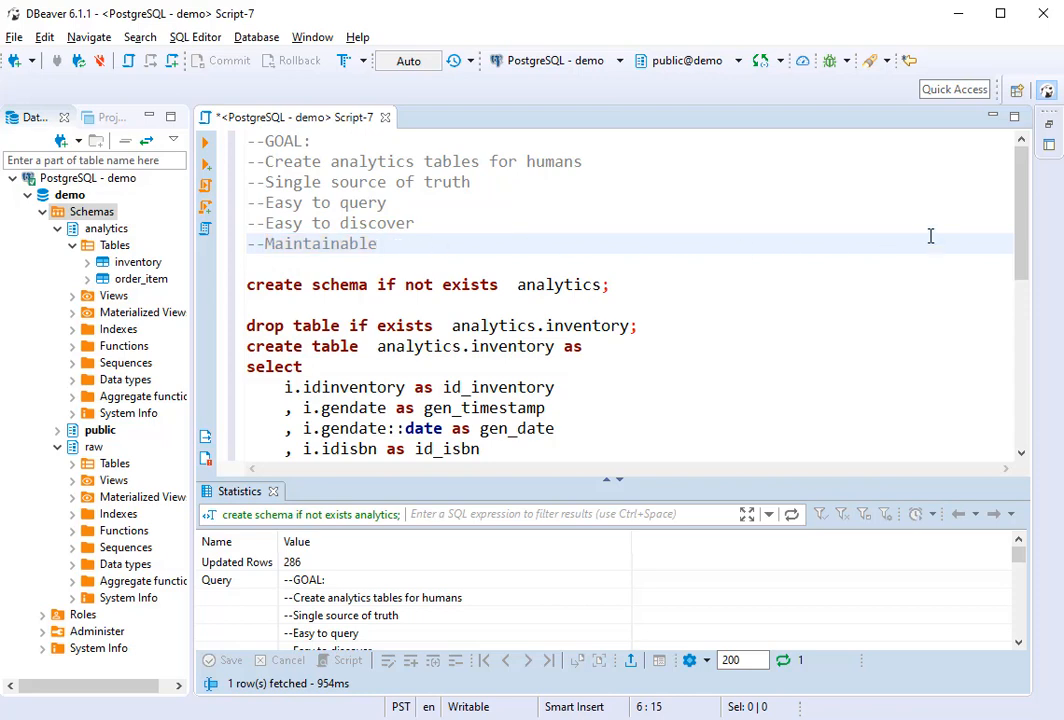
scroll(down, 3)
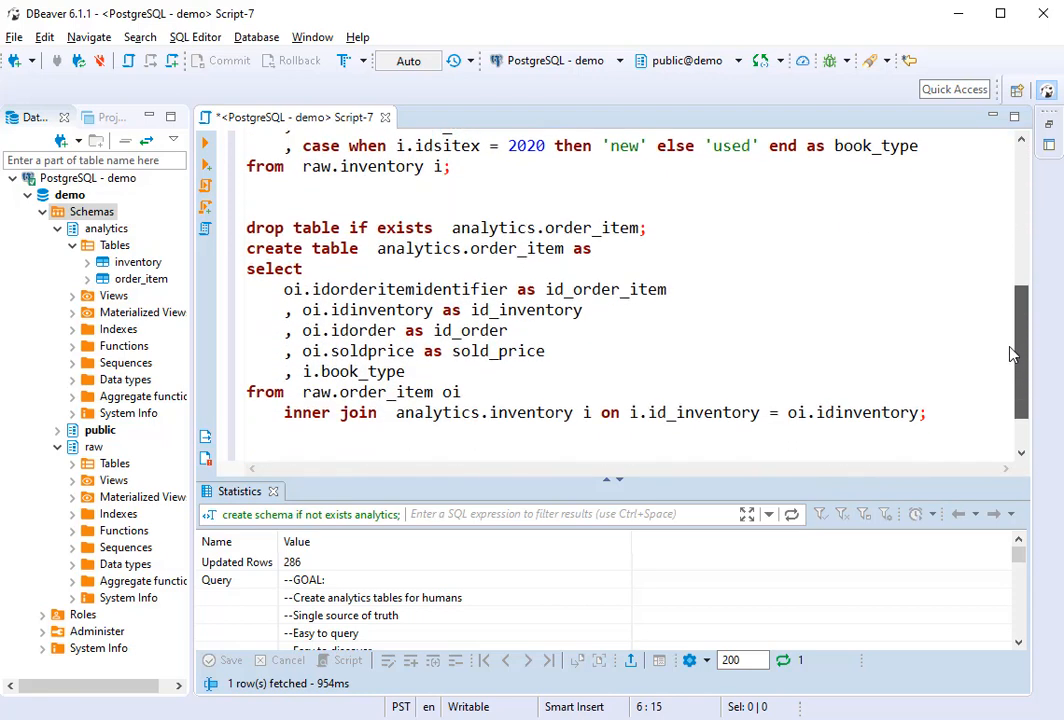